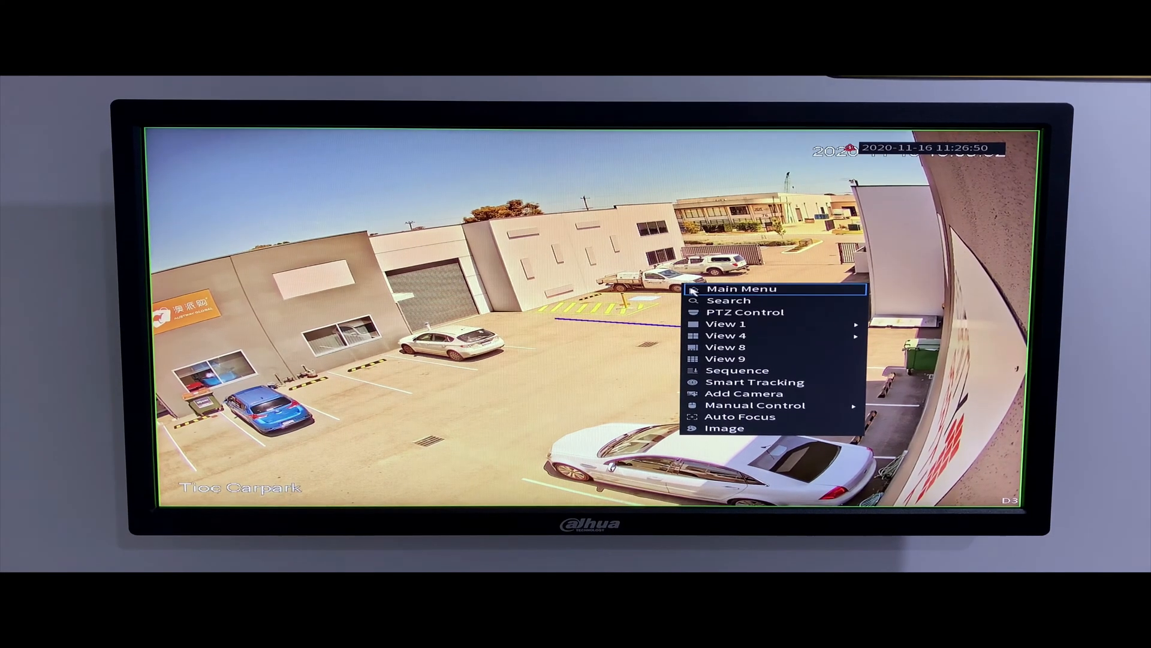
From the live view, bring up the recorder's Main Menu and its Network settings.
left_click(738, 288)
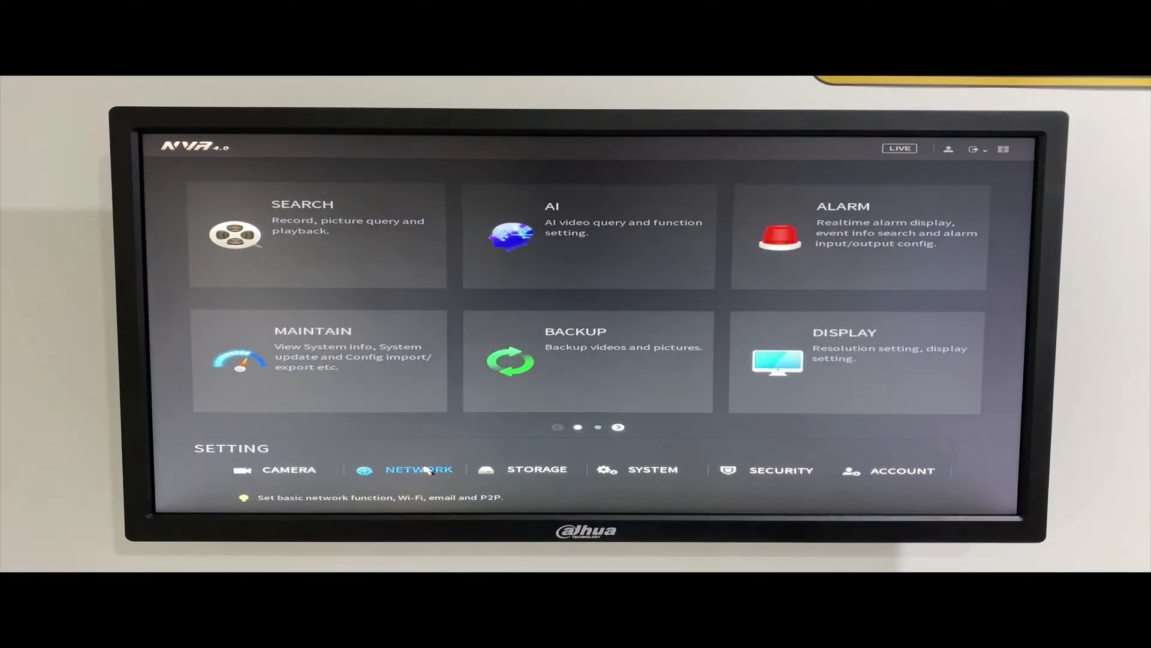
left_click(418, 470)
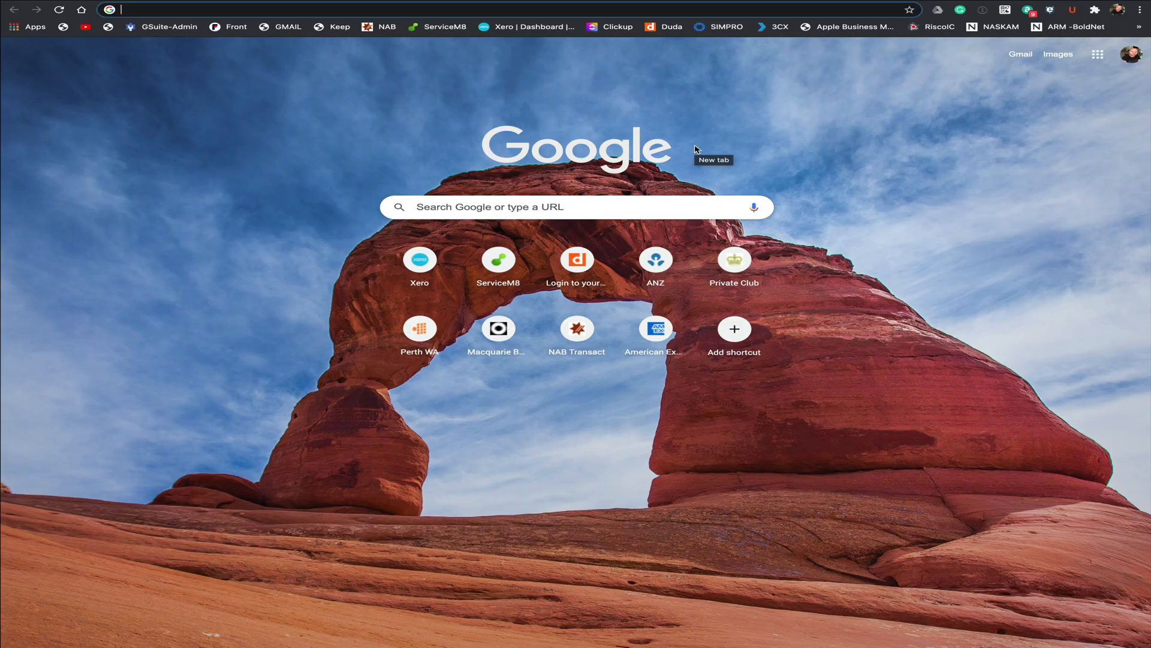
mouse_move(164, 14)
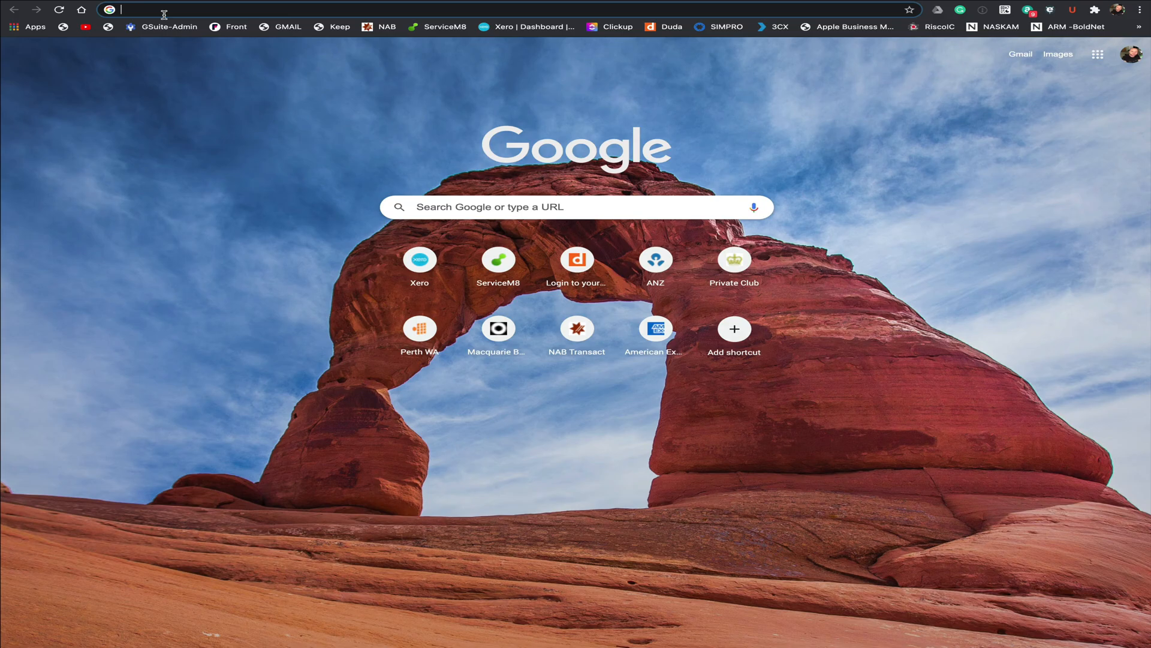
Browse to the recorder's WEB SERVICE login page at 192.168.1.210.
type("192.168.1.100")
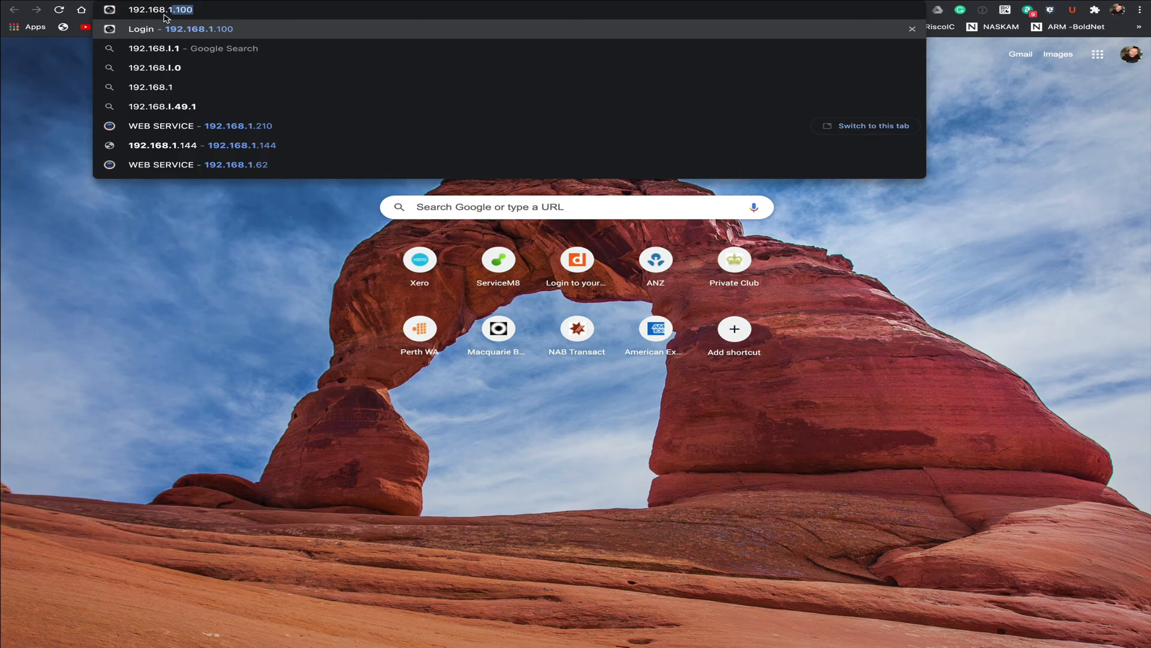
left_click(237, 125)
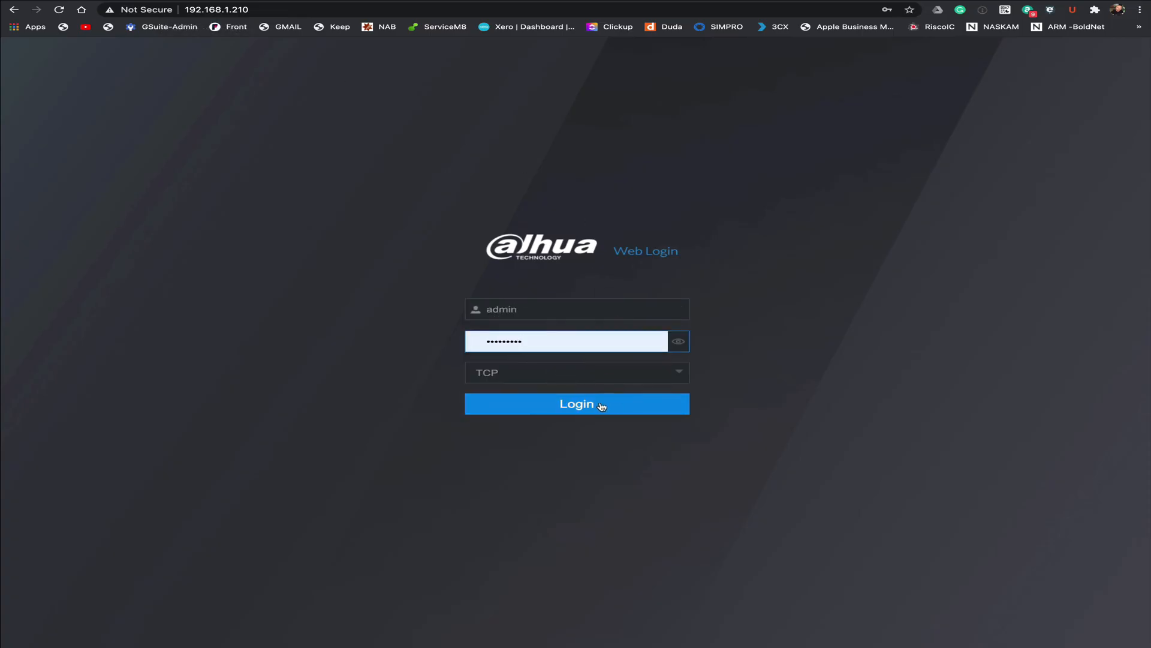
Log in to the recorder's web interface and show its settings categories list.
left_click(577, 404)
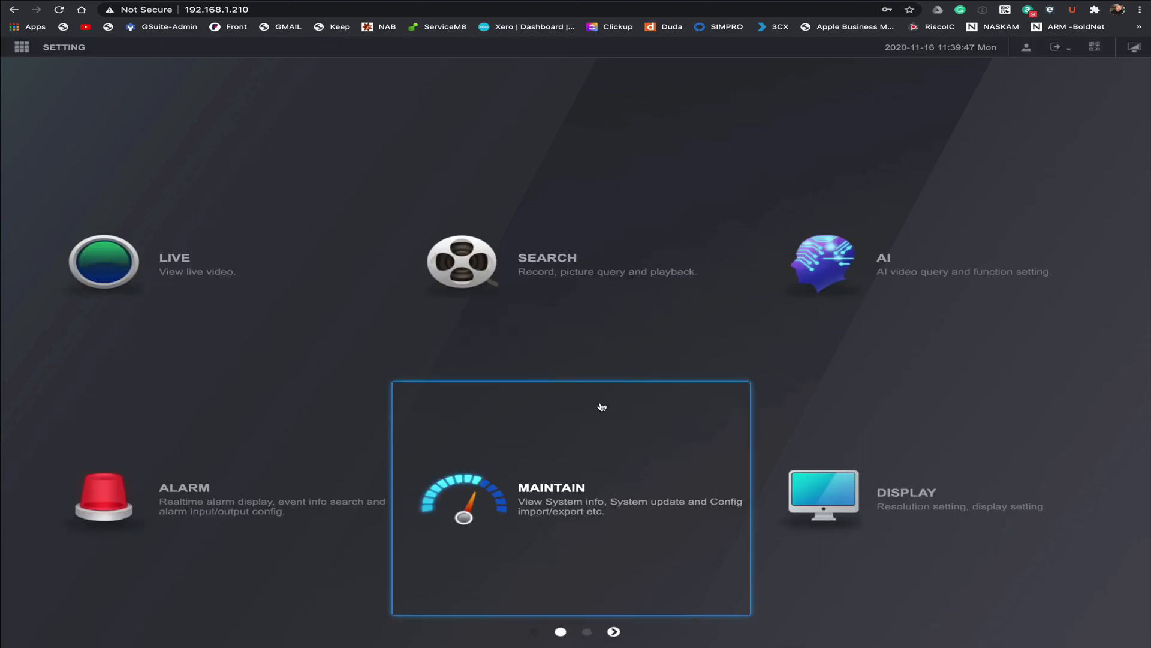
mouse_move(941, 439)
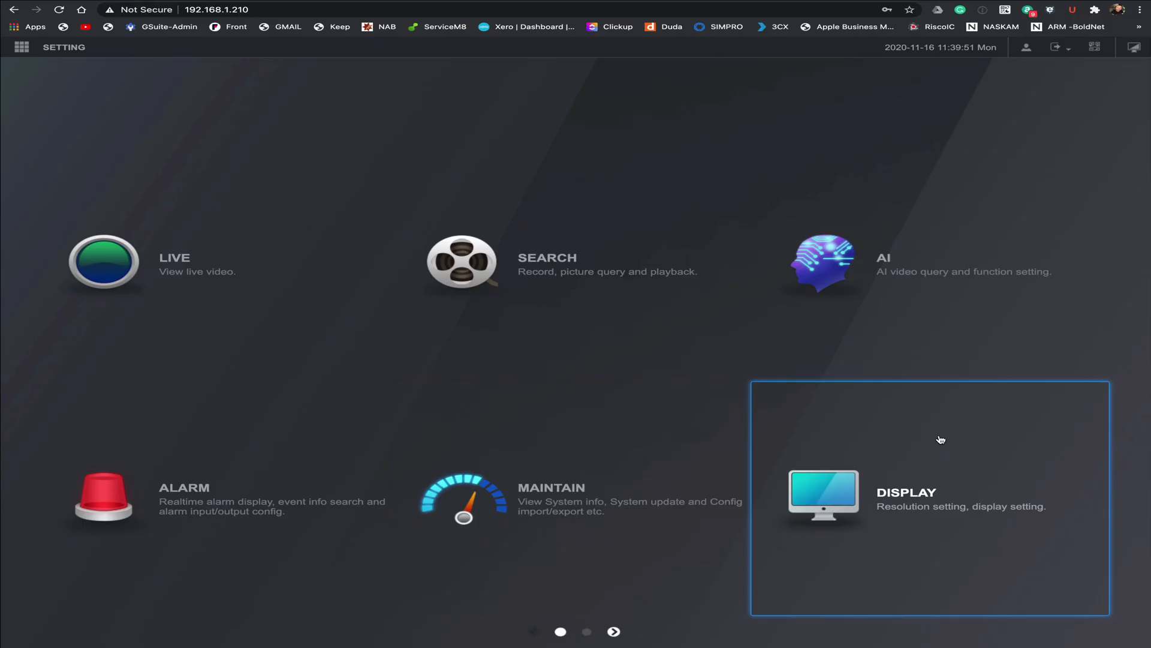
mouse_move(420, 222)
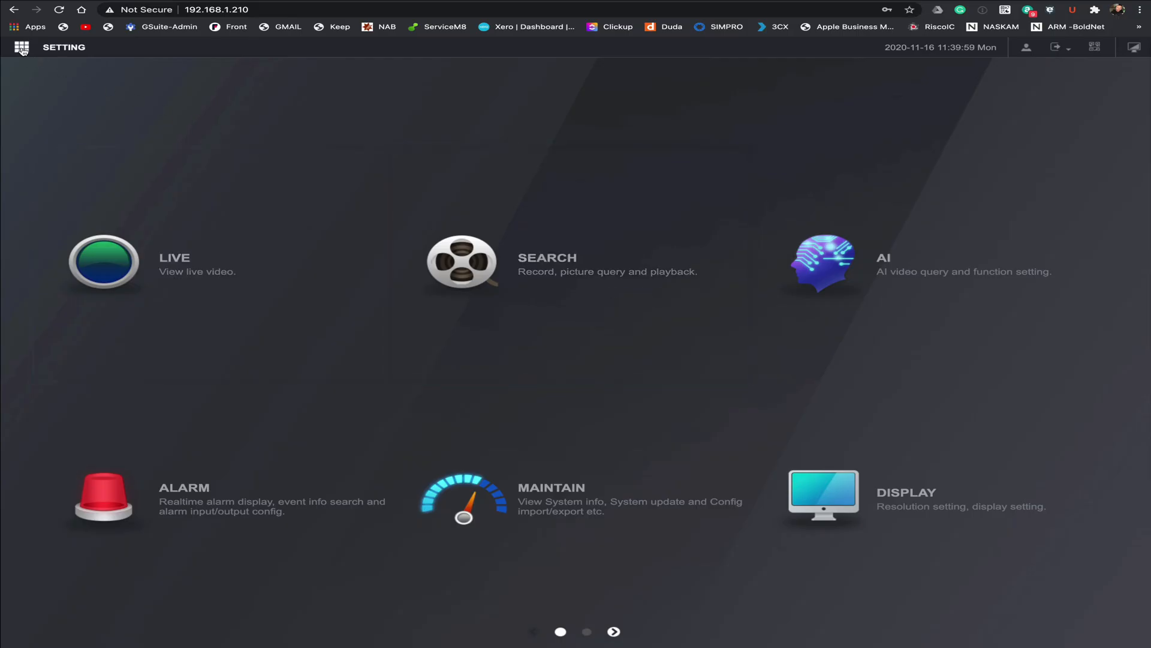
left_click(22, 46)
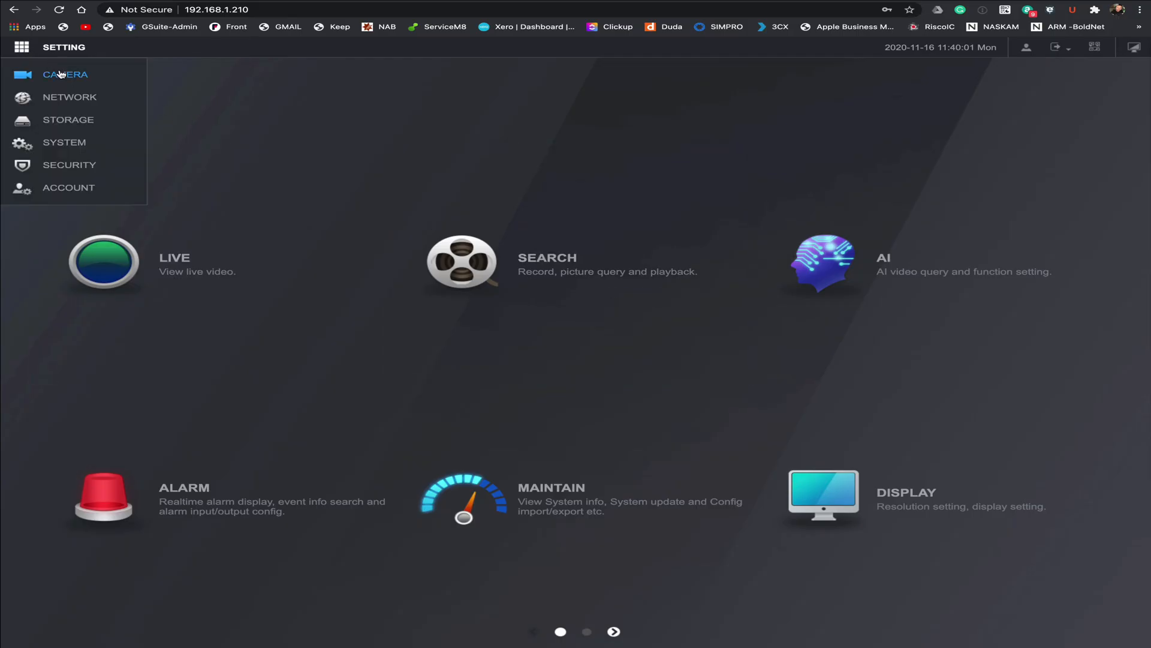
Show the Camera List with the three connected cameras, including 192.168.1.212.
left_click(64, 75)
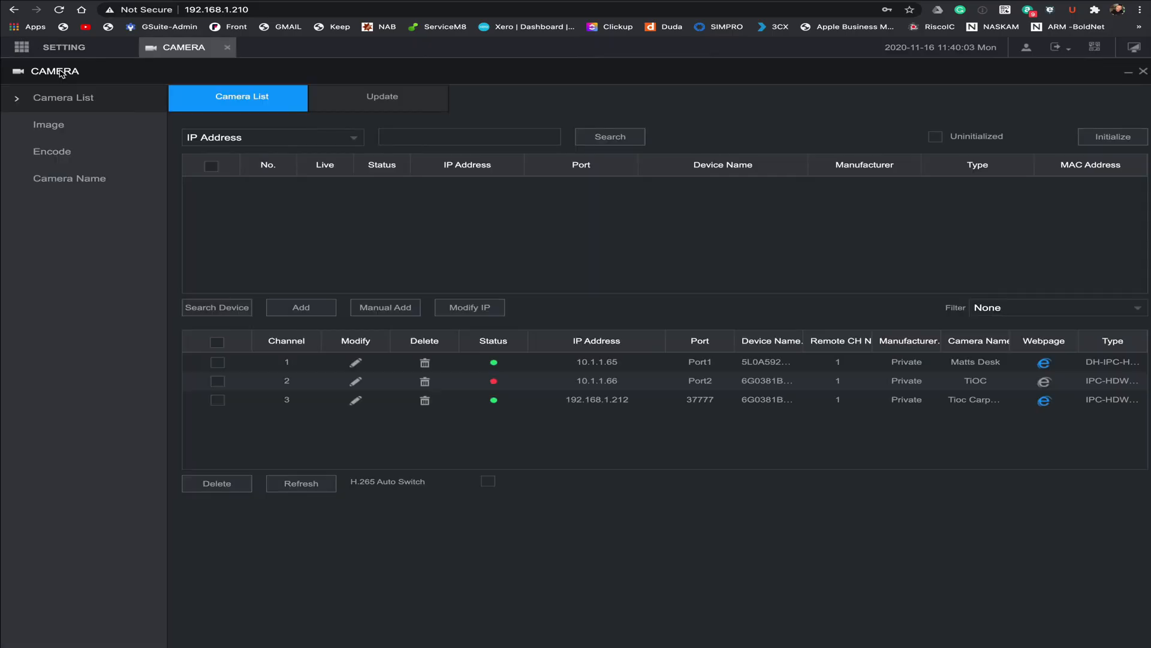
mouse_move(683, 373)
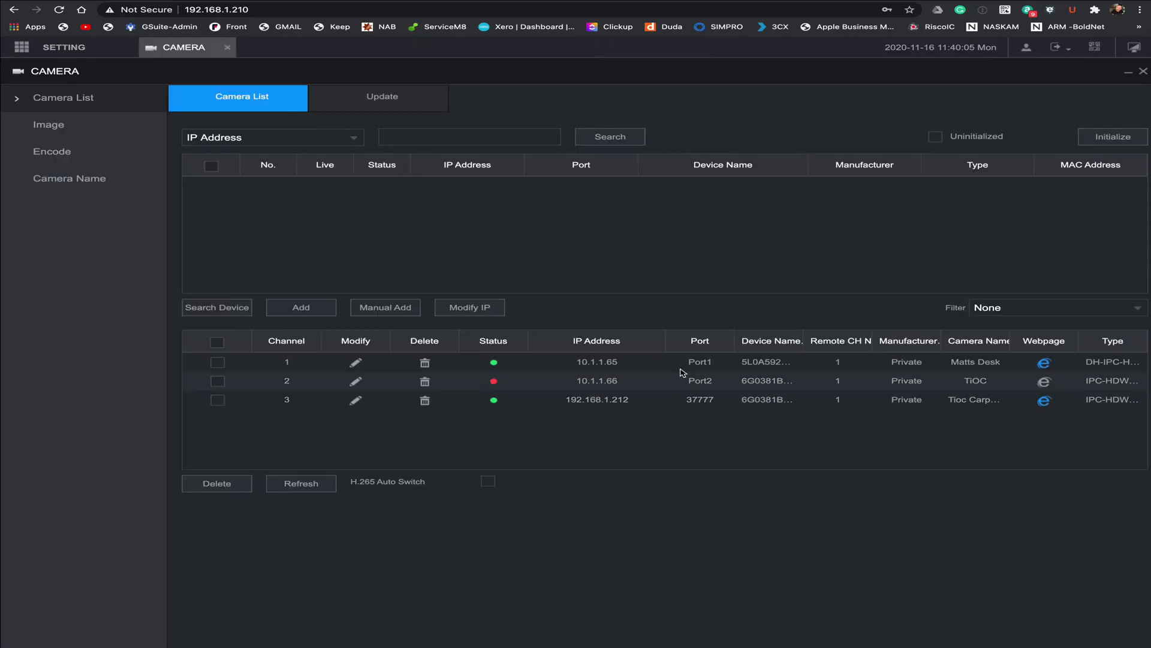
mouse_move(576, 448)
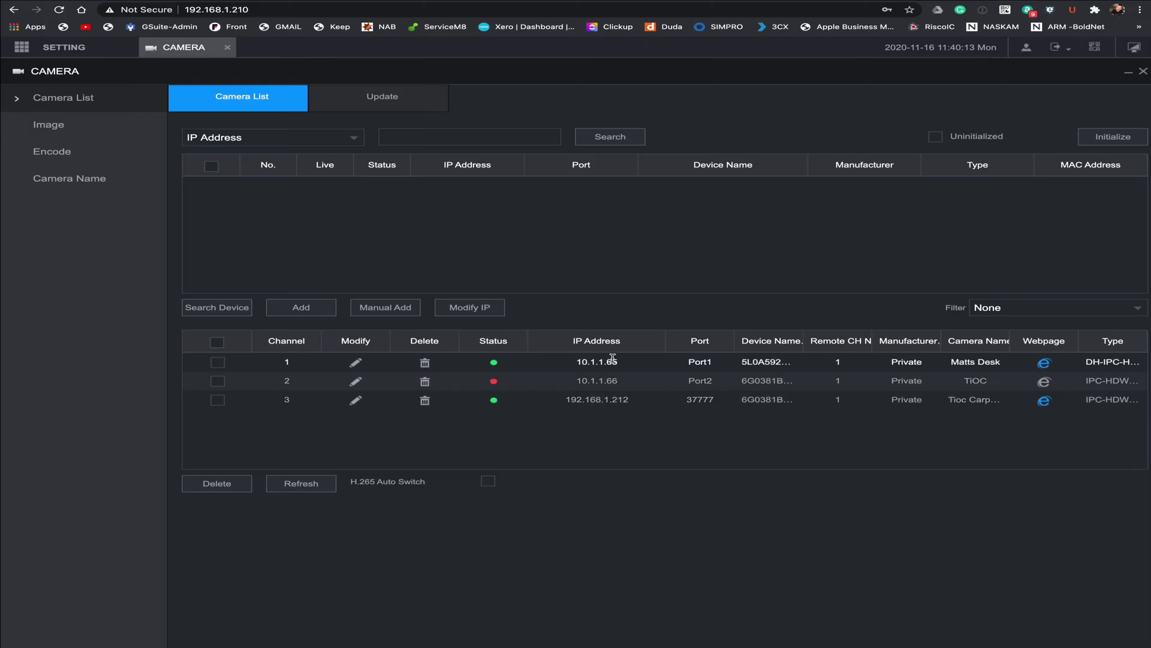
mouse_move(711, 417)
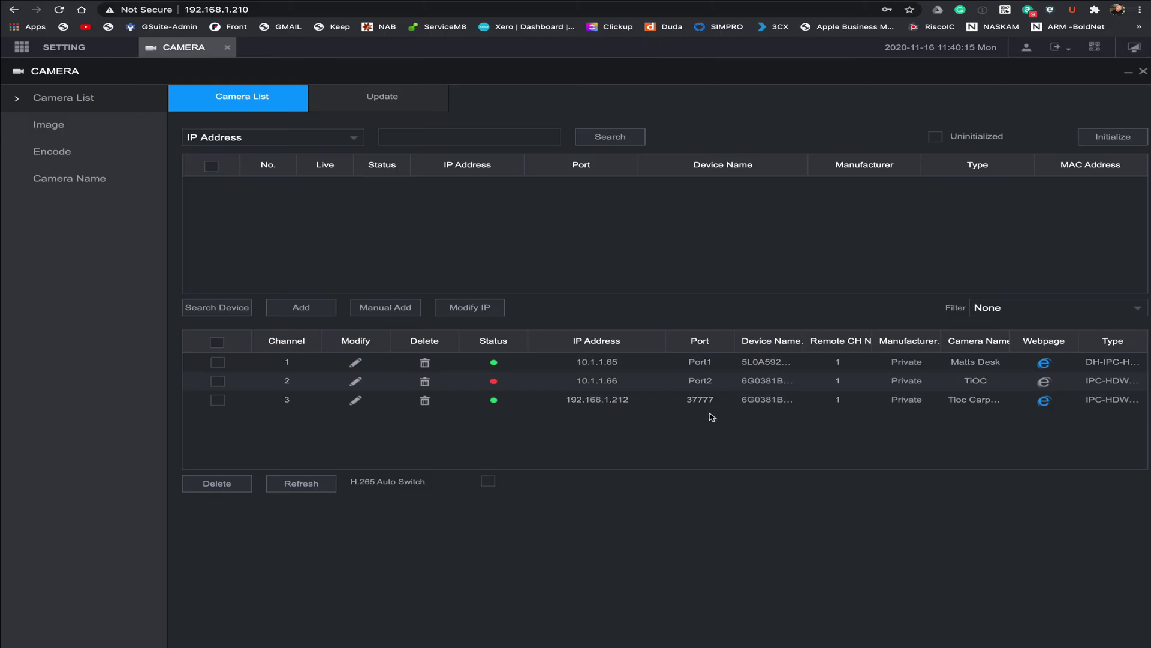
mouse_move(957, 443)
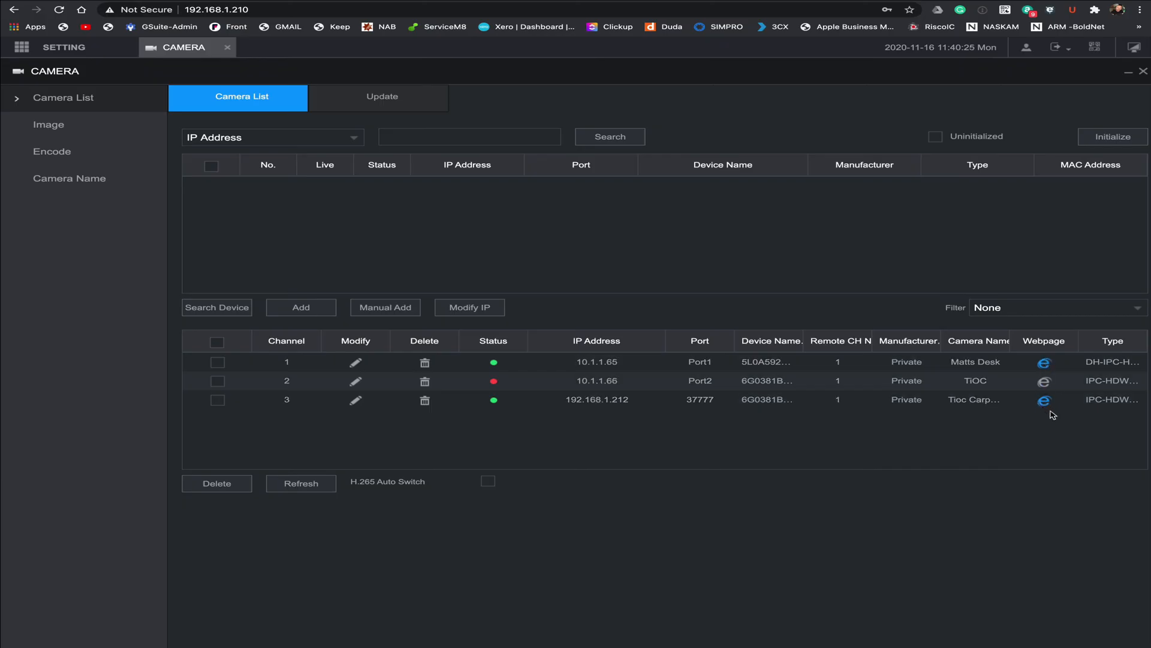
mouse_move(953, 307)
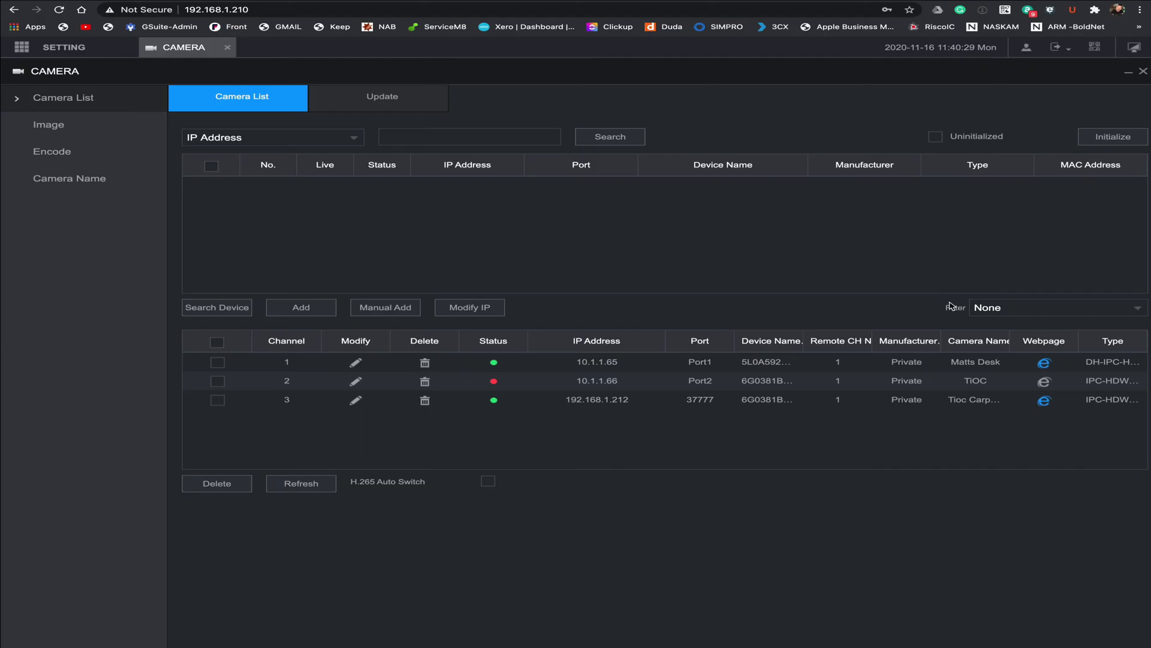
mouse_move(1007, 428)
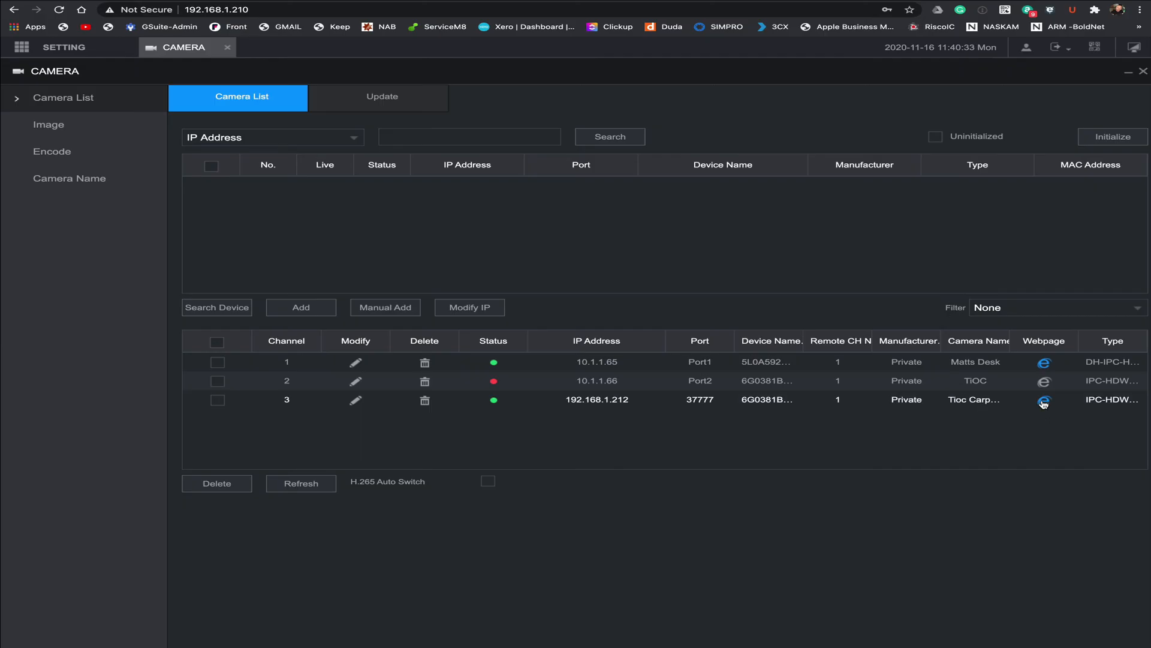
Log in to the camera at 192.168.1.212 and reach its Camera > Conditions settings.
left_click(1044, 403)
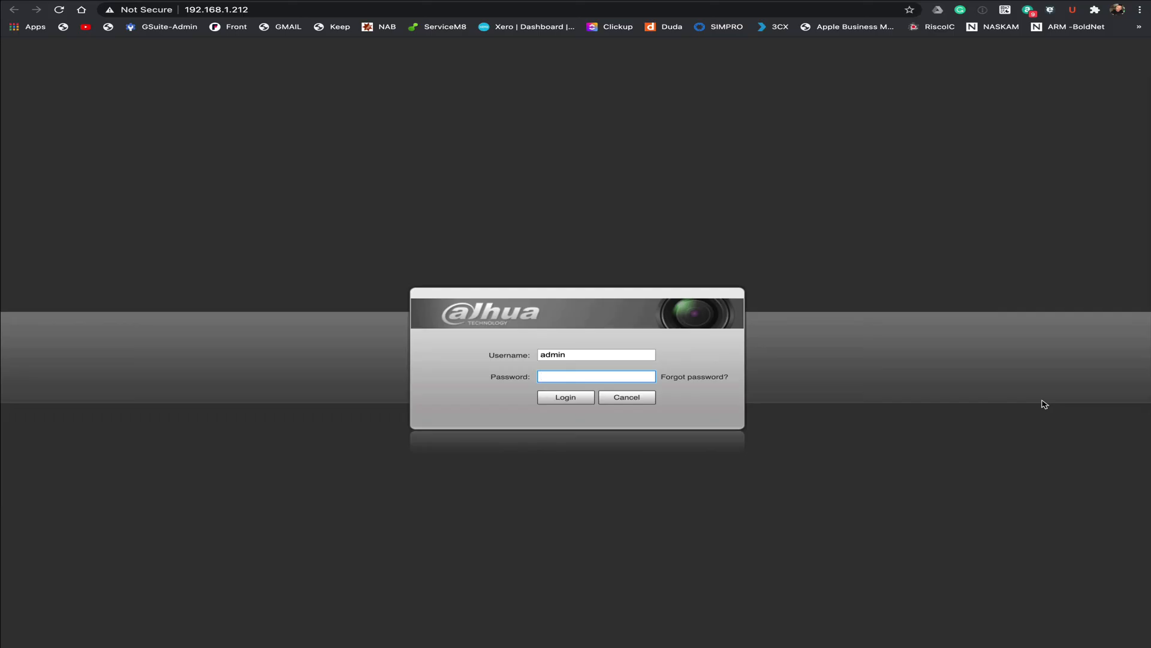
mouse_move(292, 15)
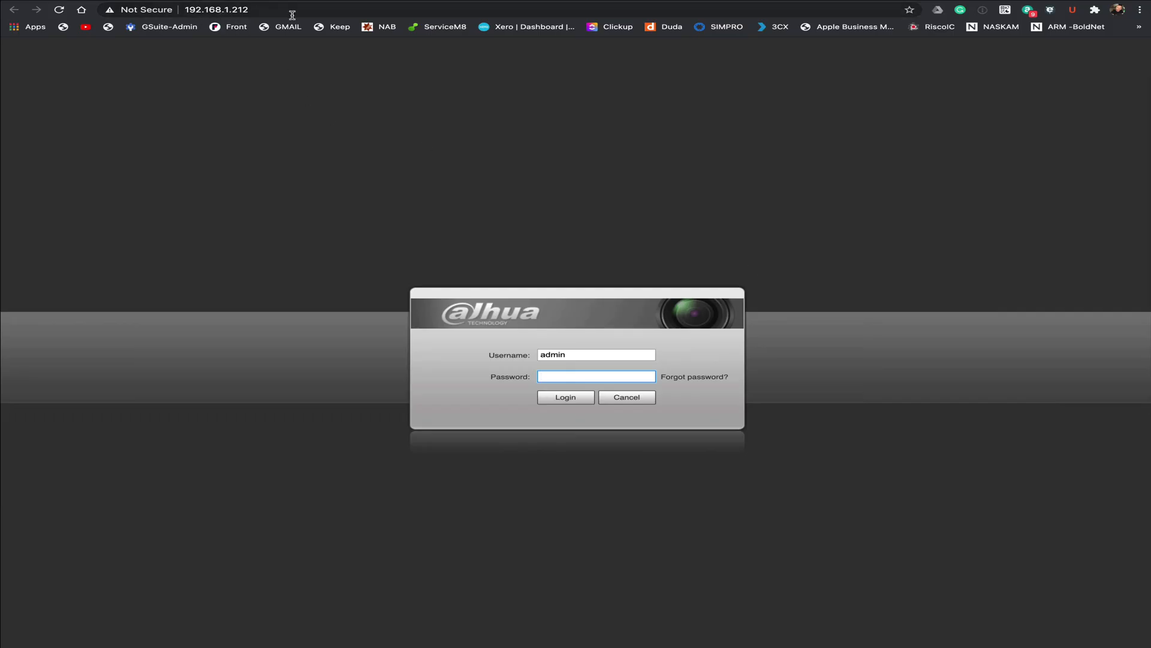
mouse_move(389, 43)
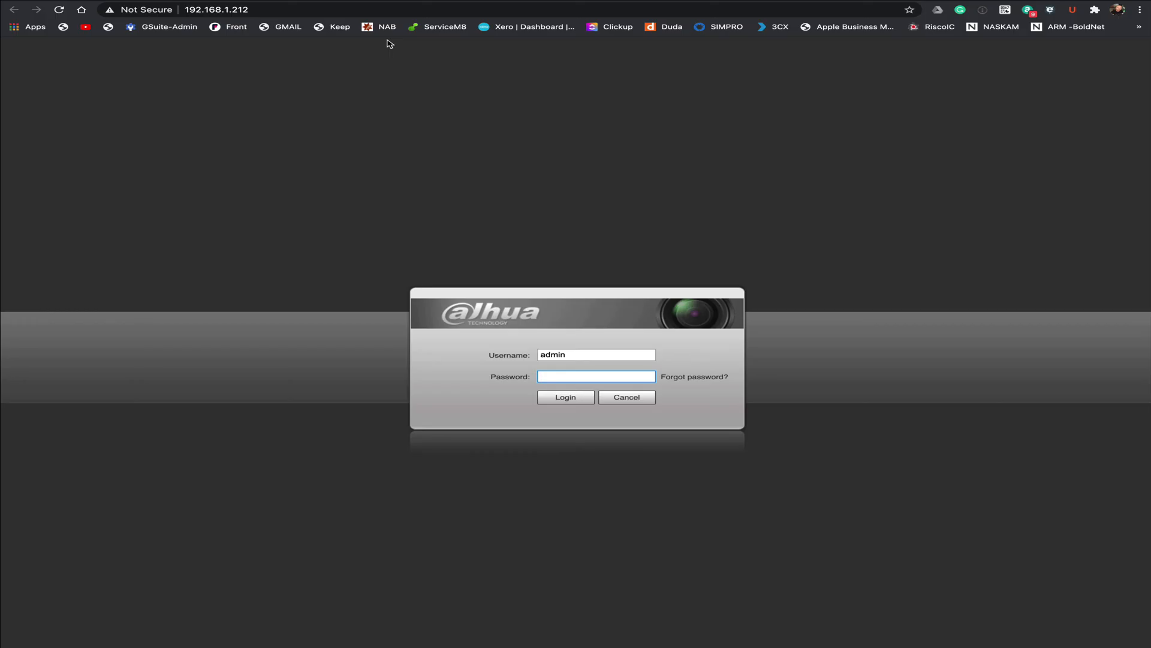
mouse_move(282, 9)
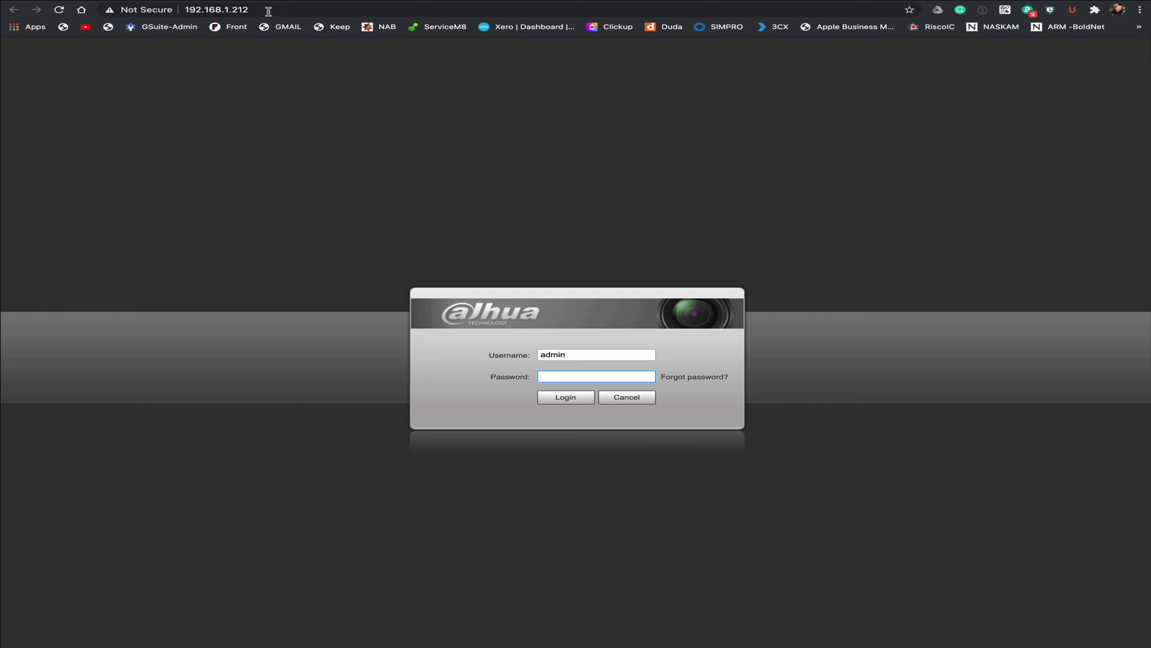
mouse_move(448, 103)
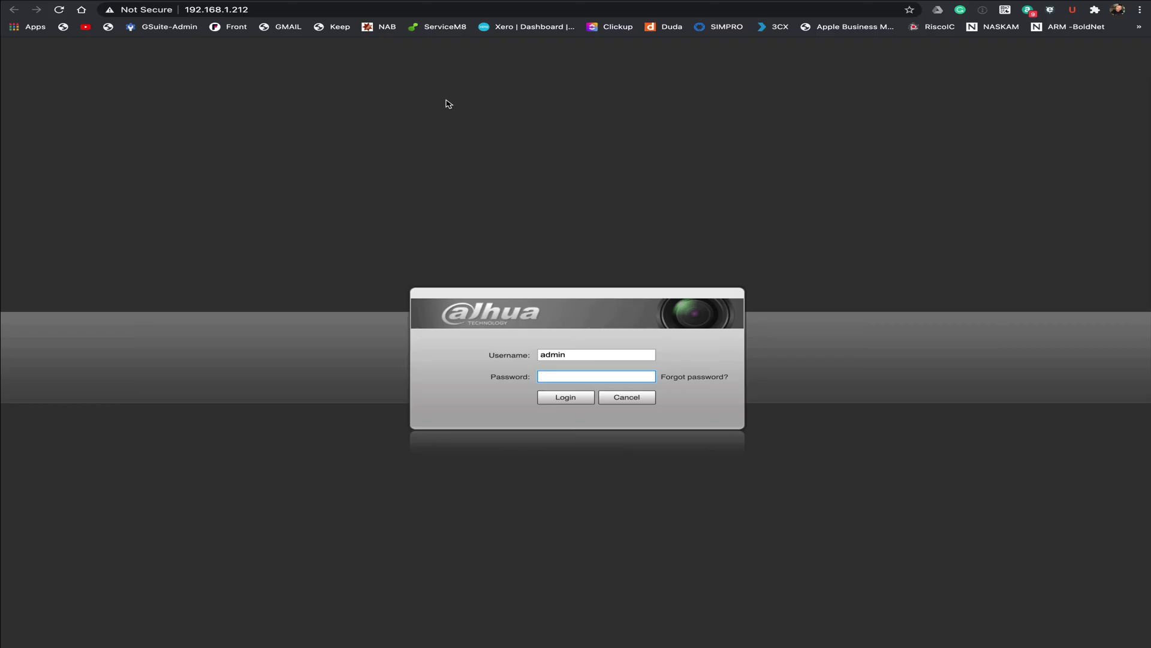
mouse_move(527, 110)
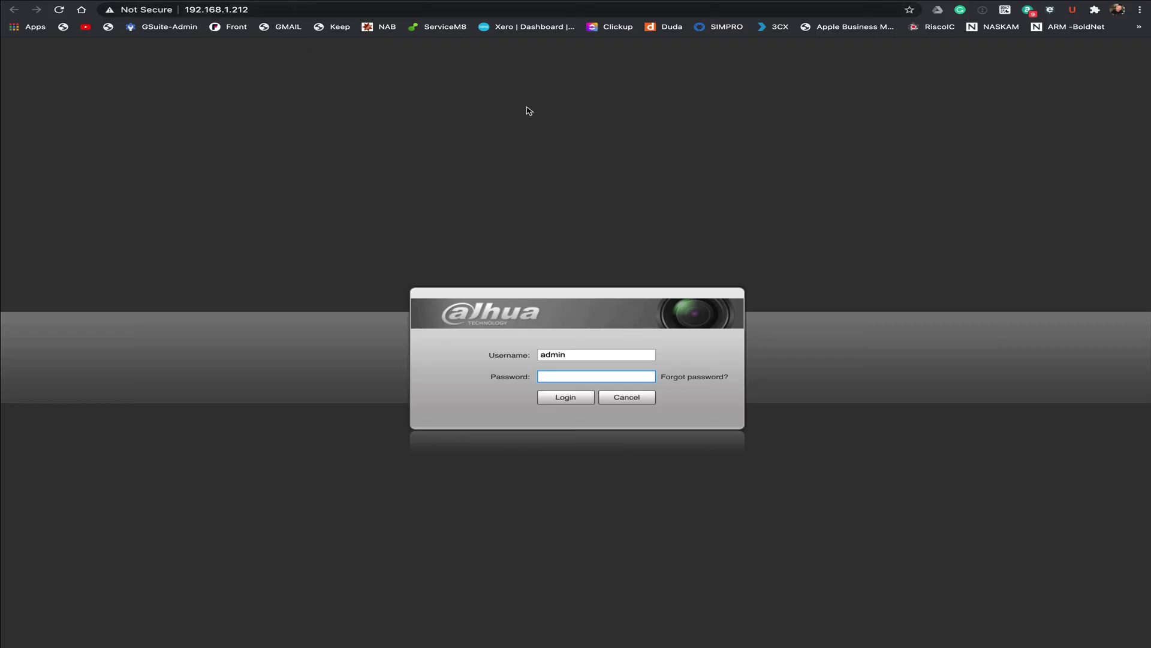
left_click(596, 377)
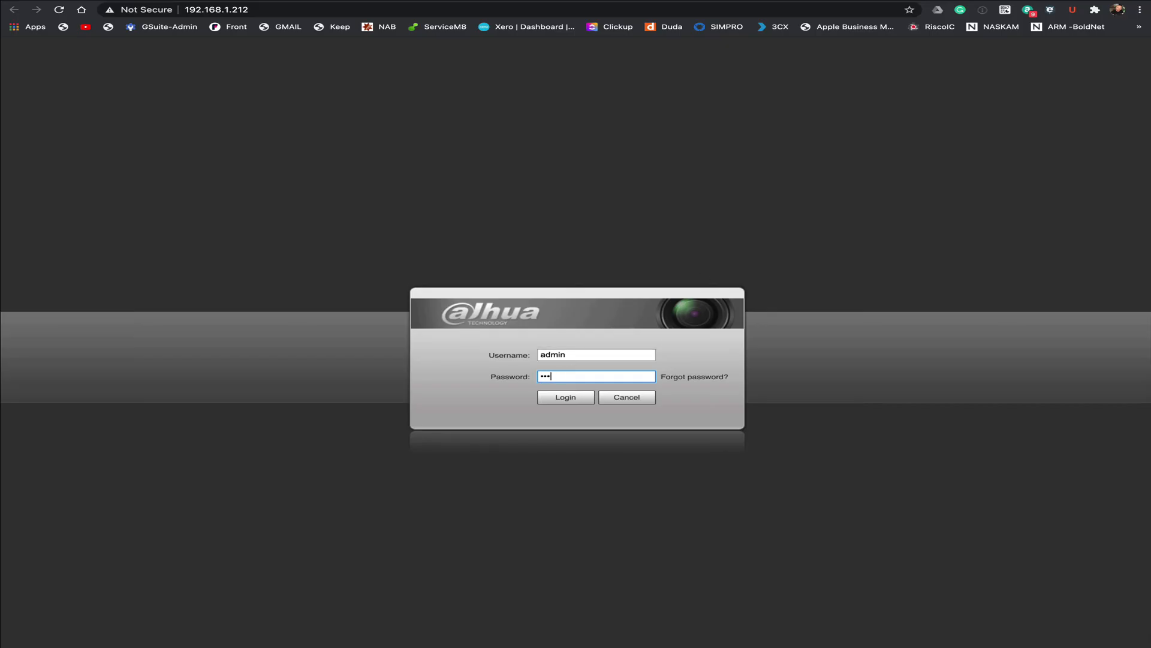
type("password")
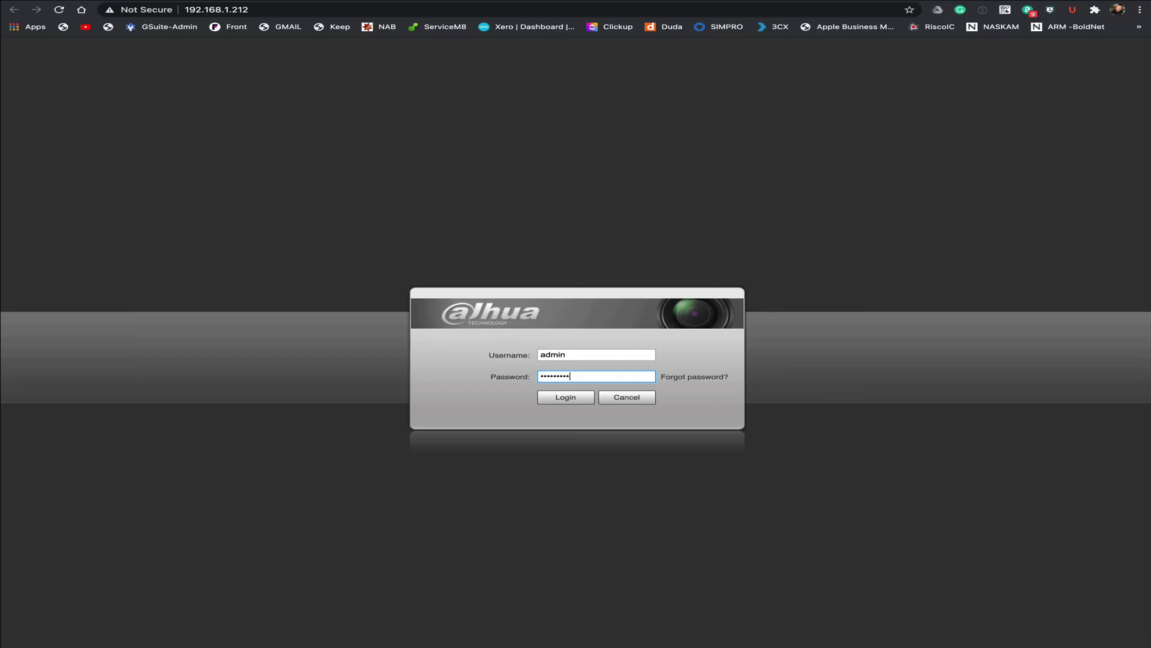
left_click(565, 396)
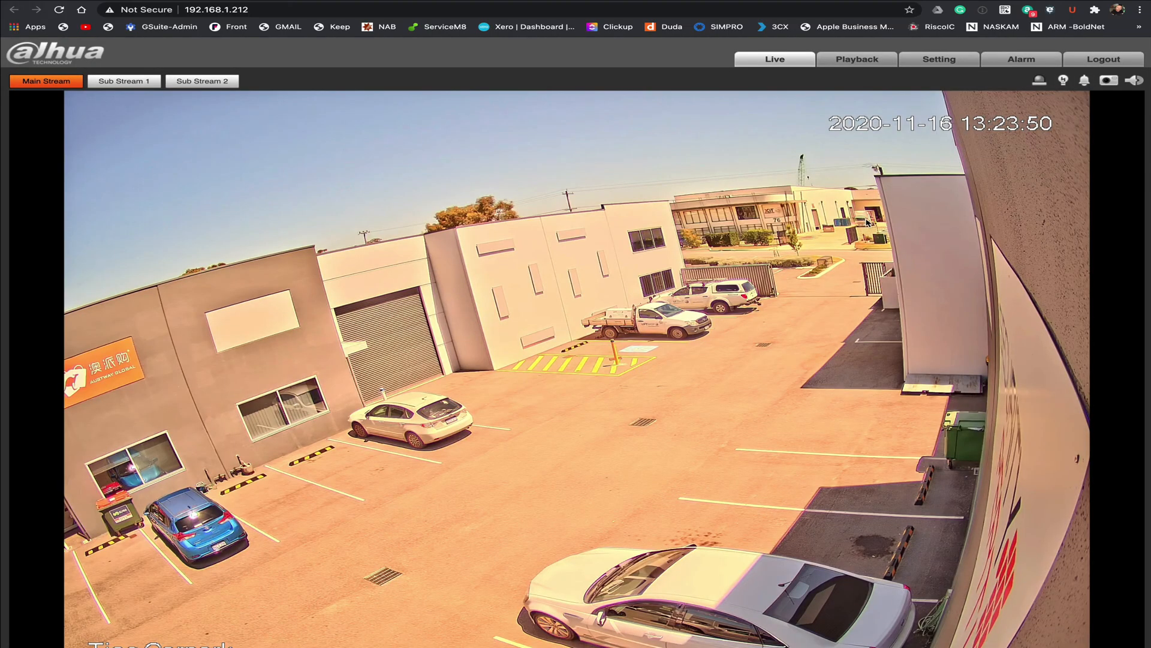
mouse_move(935, 85)
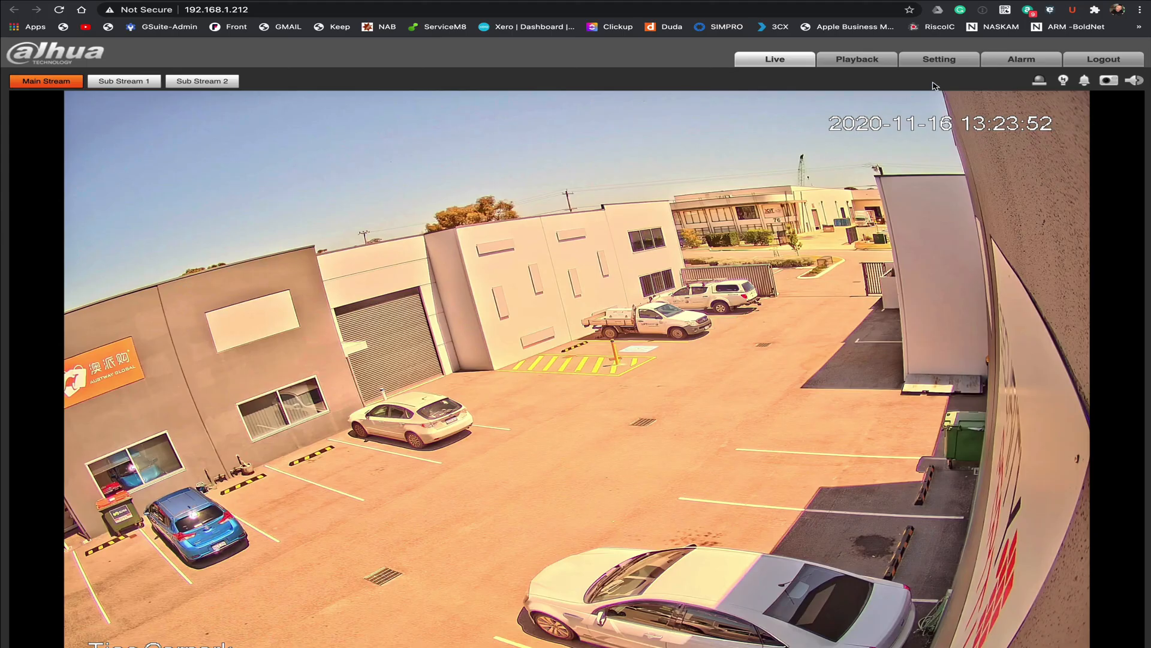
left_click(938, 59)
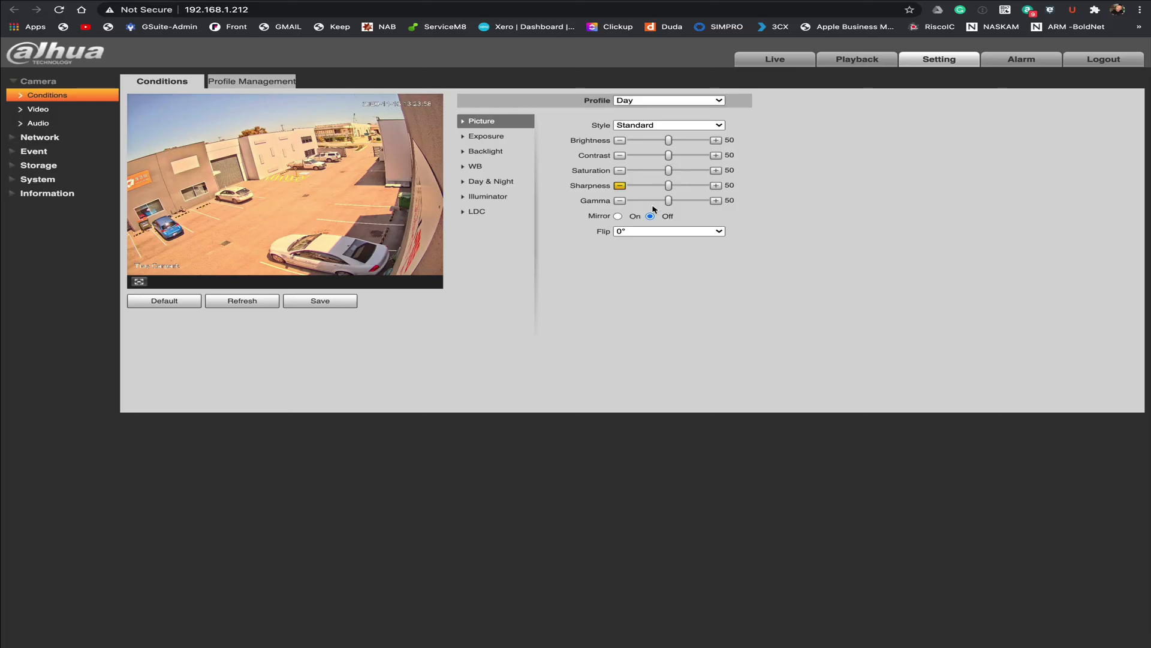
mouse_move(847, 232)
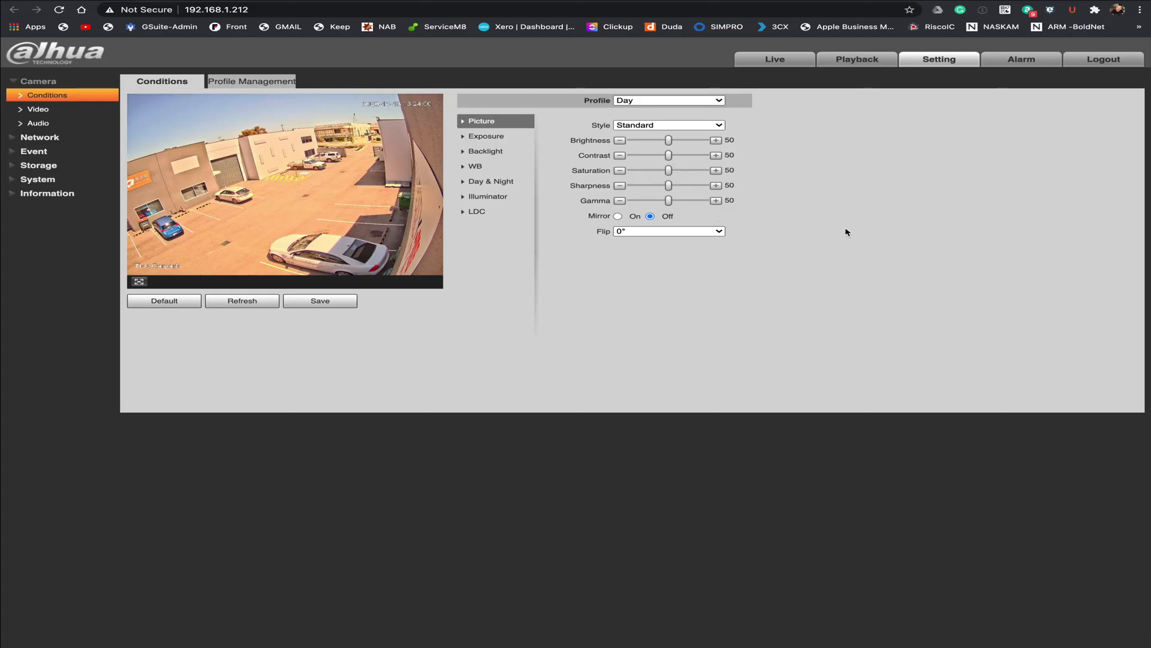
mouse_move(489, 196)
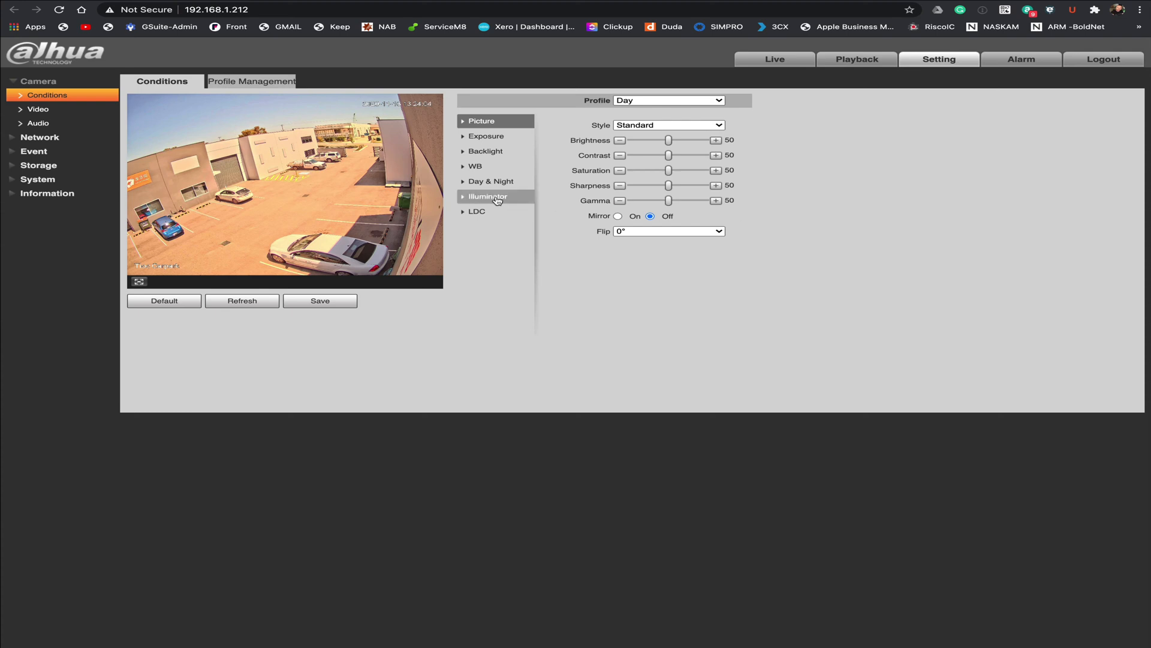
Show the Illuminator options for the Day profile, mode Off.
left_click(488, 196)
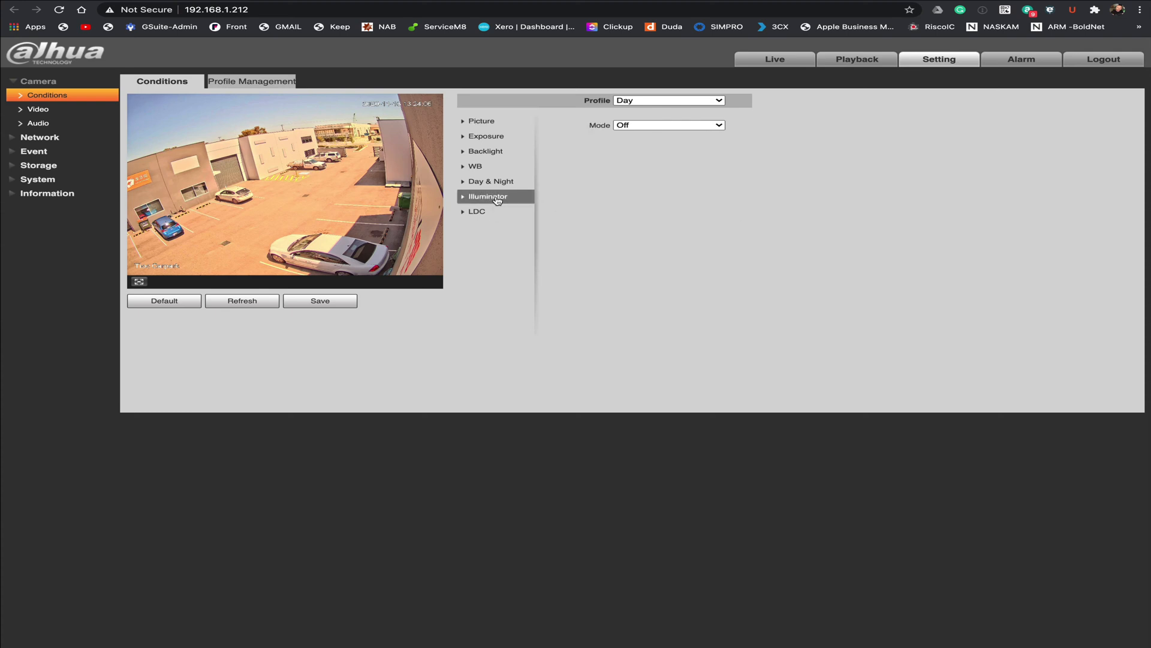
mouse_move(362, 86)
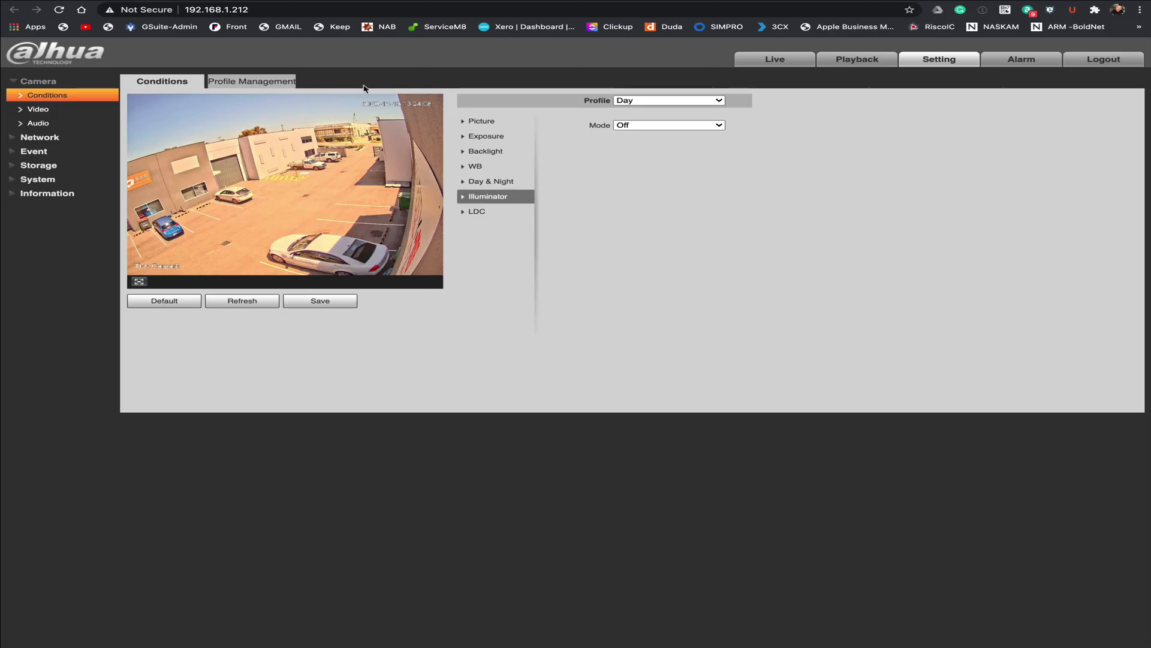
mouse_move(732, 131)
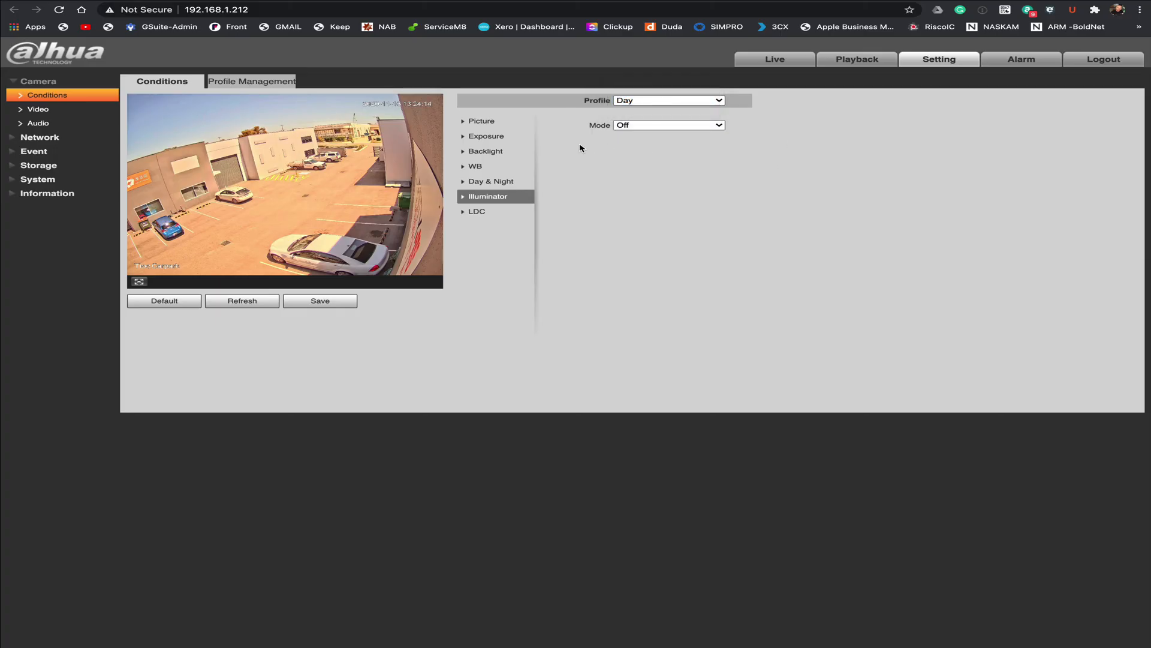
mouse_move(631, 137)
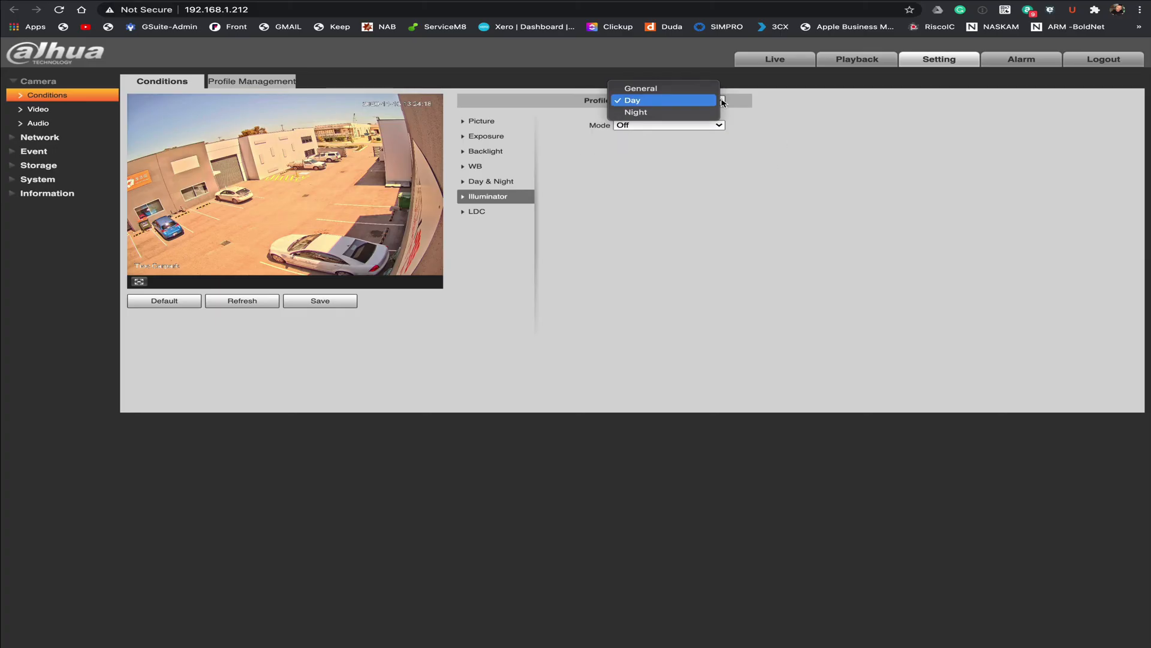
Switch the illuminator settings to the Night profile and keep Night selected.
left_click(635, 112)
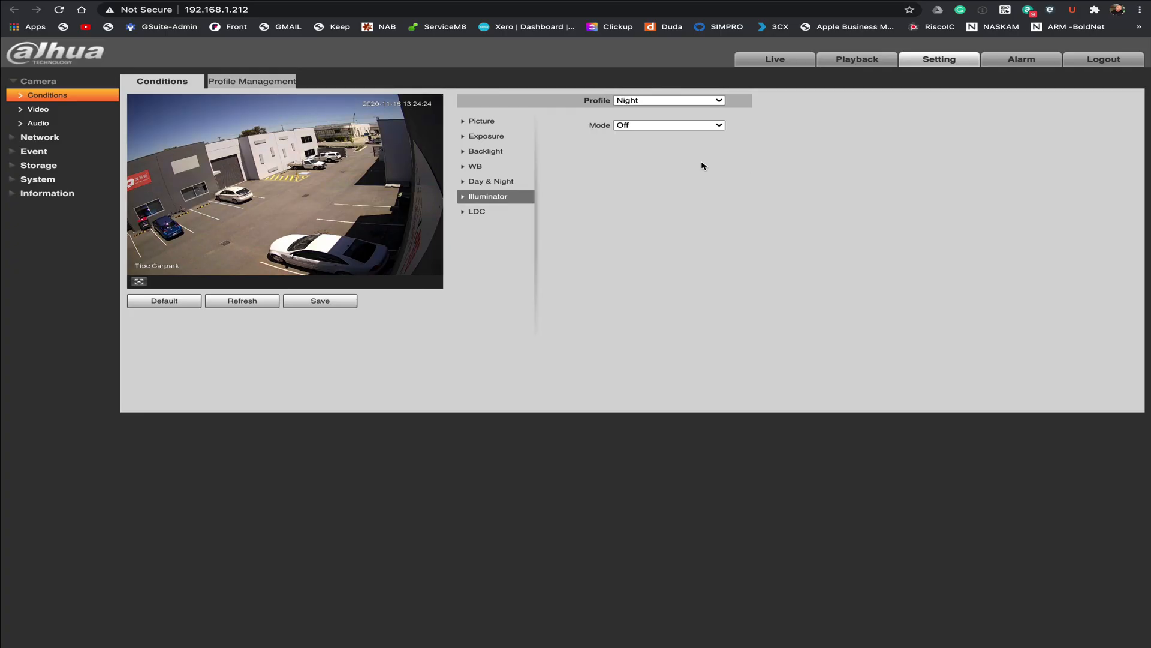
mouse_move(816, 192)
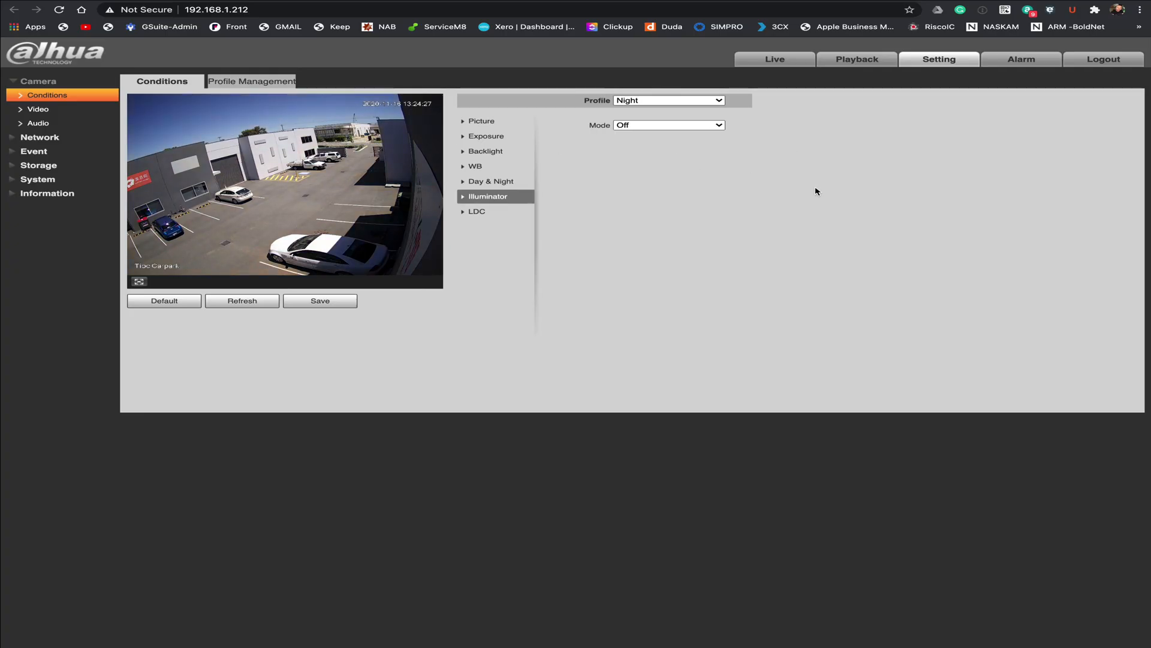
mouse_move(848, 147)
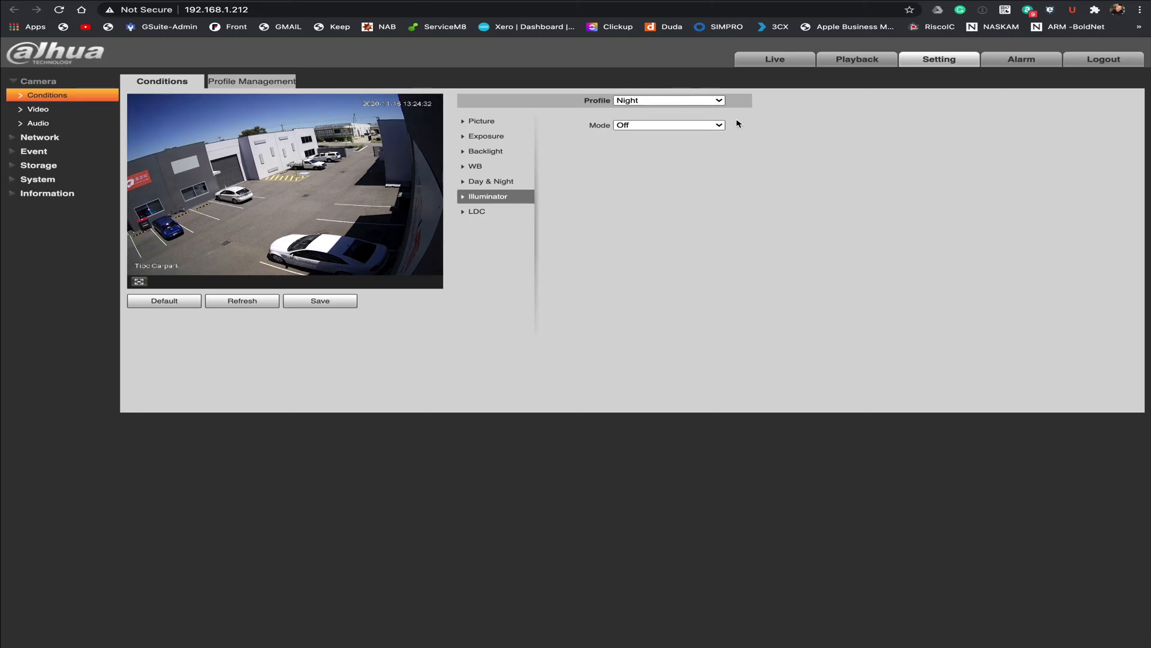
left_click(667, 101)
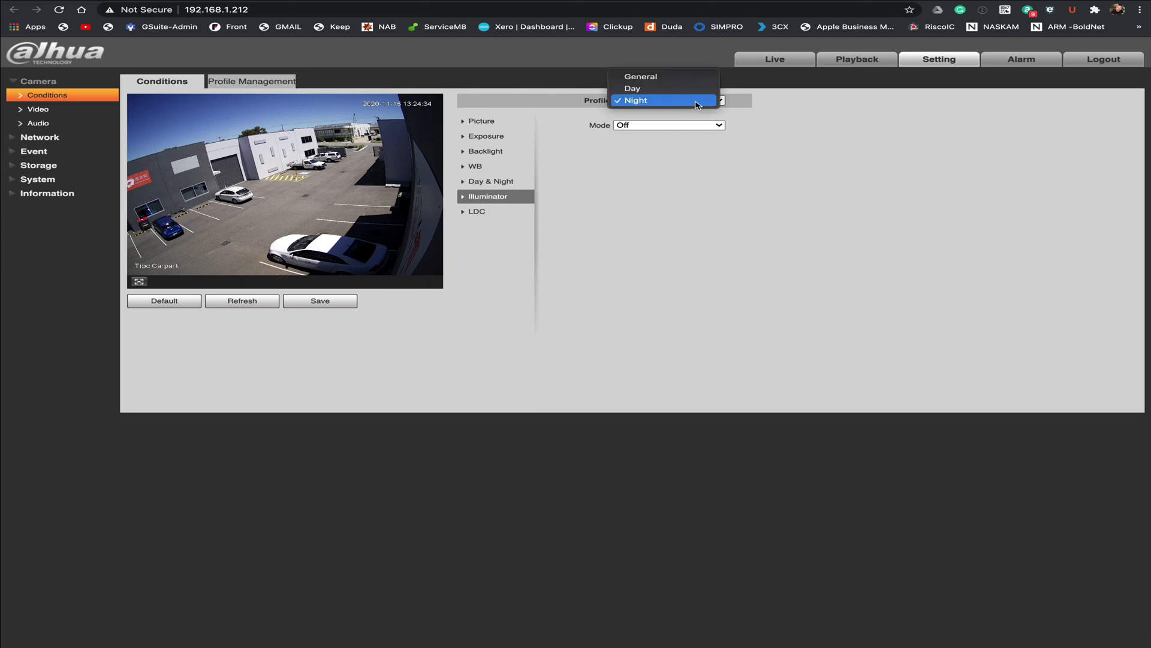
left_click(634, 101)
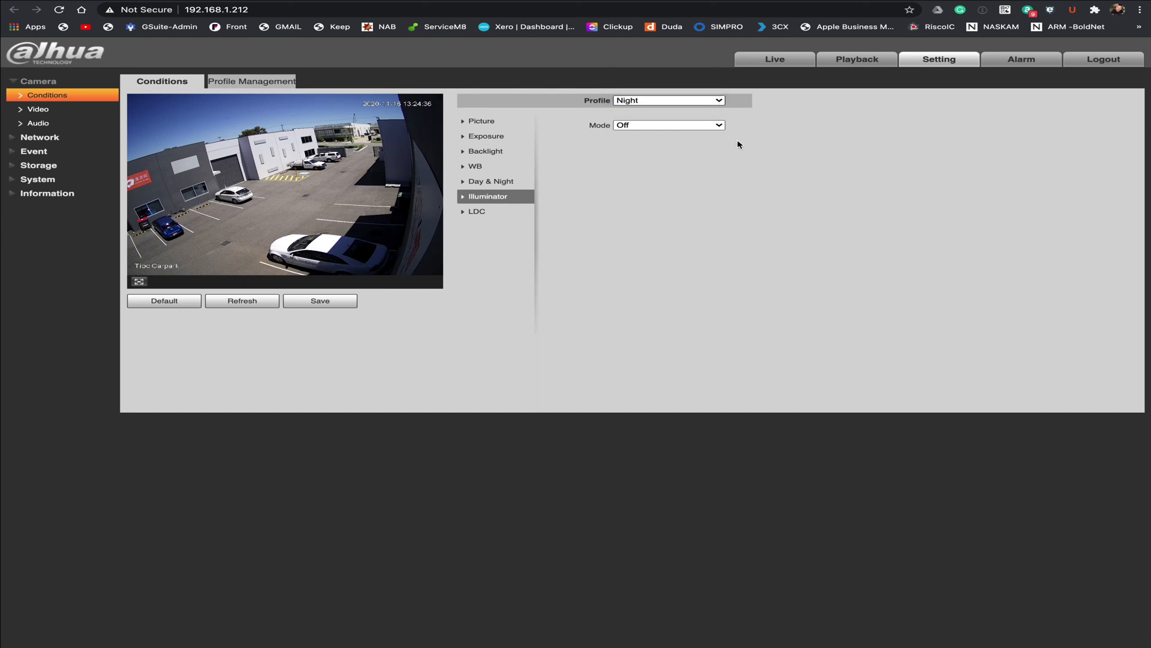
mouse_move(618, 109)
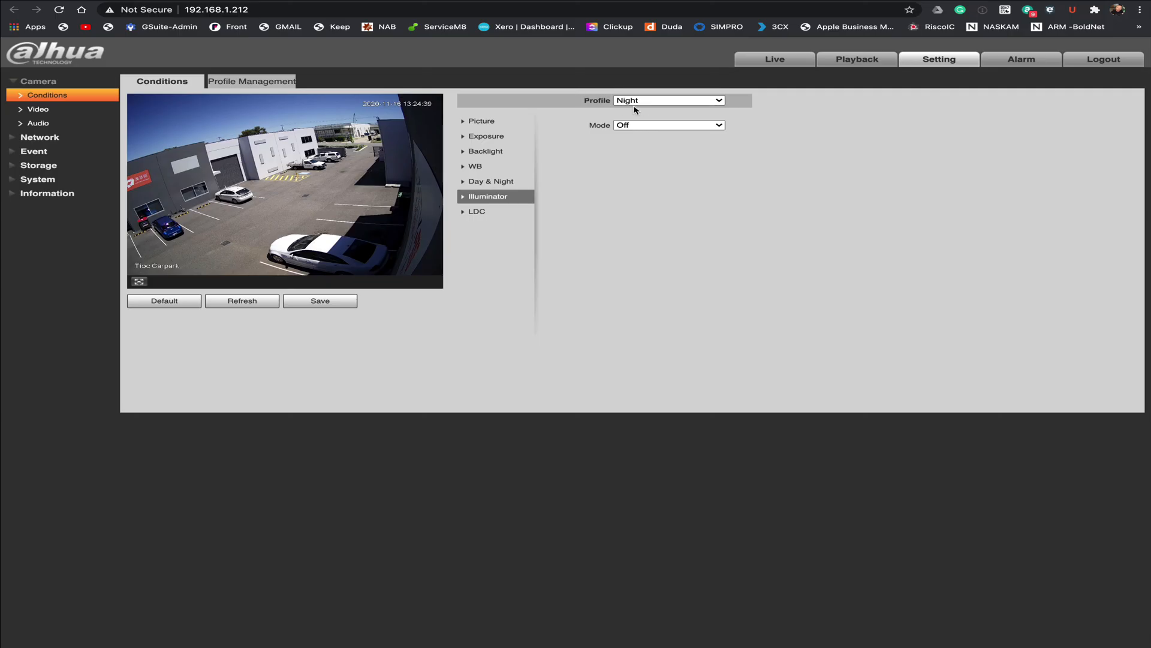
mouse_move(255, 81)
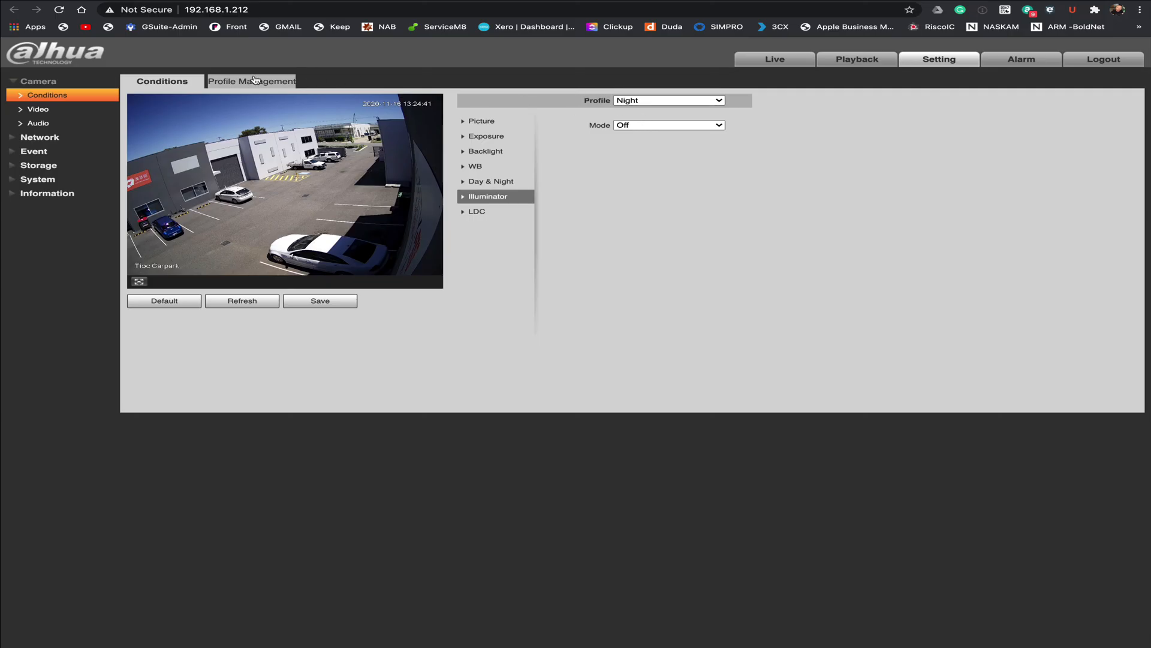
Go to Profile Management, currently running the Day profile full time.
left_click(252, 81)
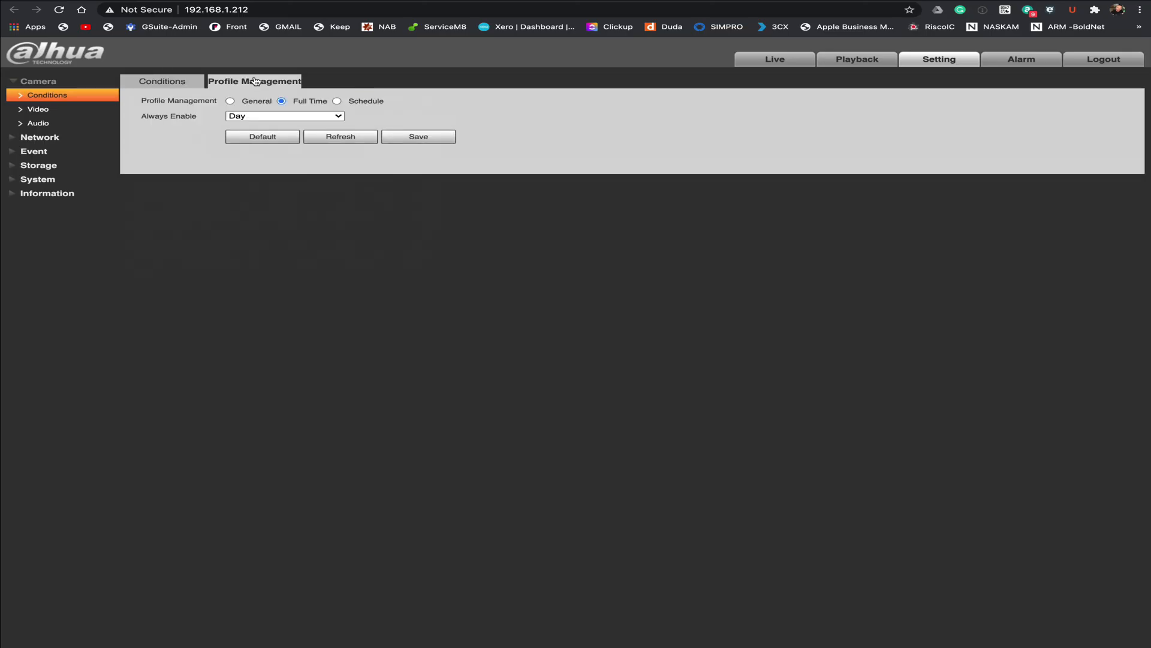
mouse_move(478, 117)
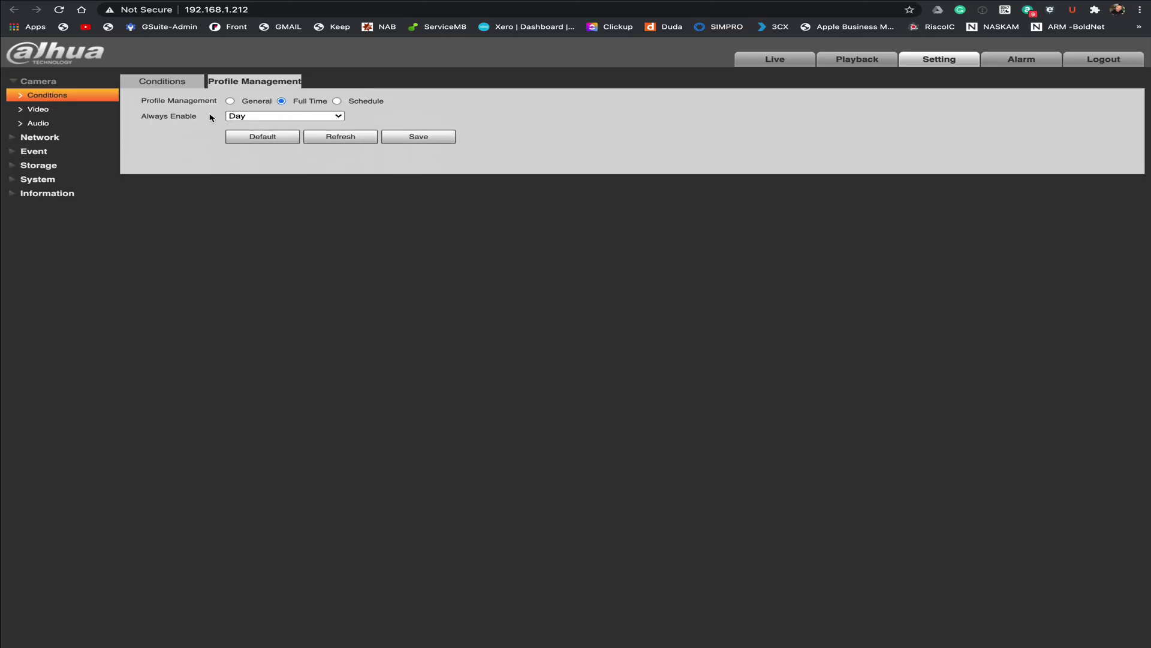
mouse_move(384, 115)
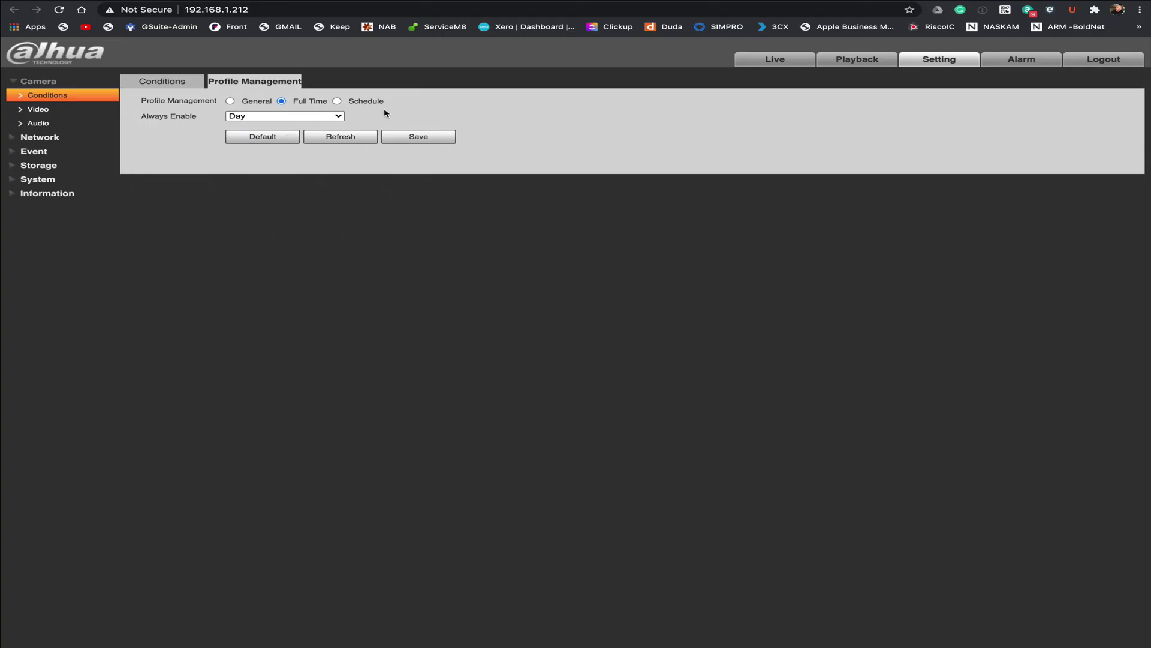
Set profile switching to Schedule with Day from about 6:00 to 18:00 and save it.
left_click(337, 101)
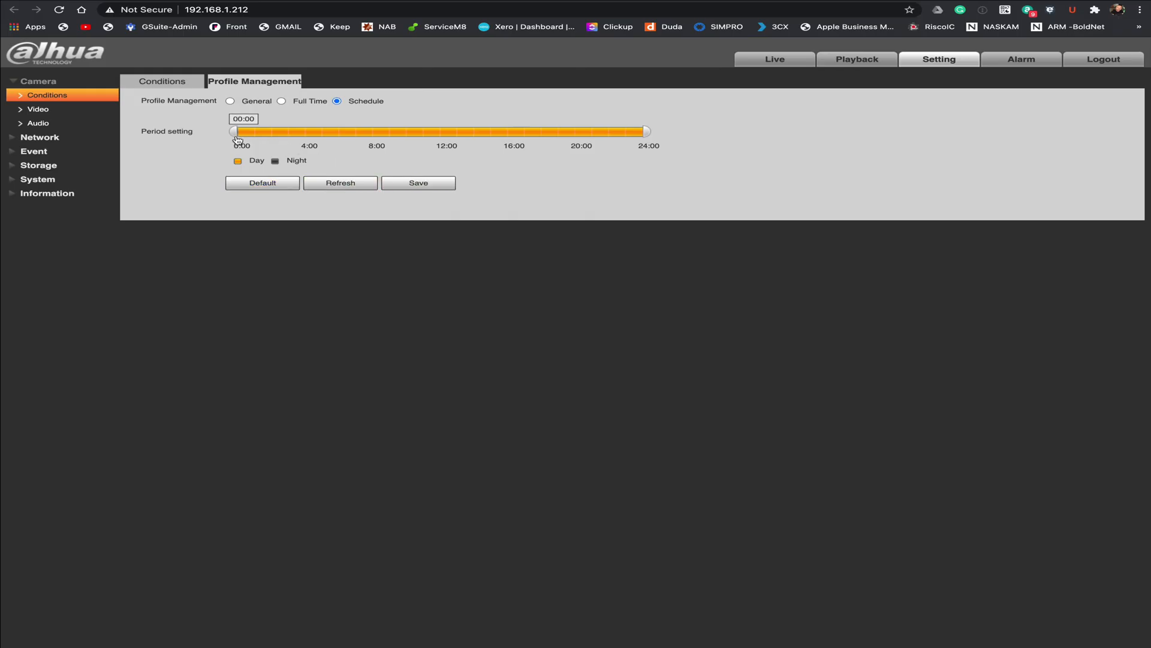
mouse_move(858, 178)
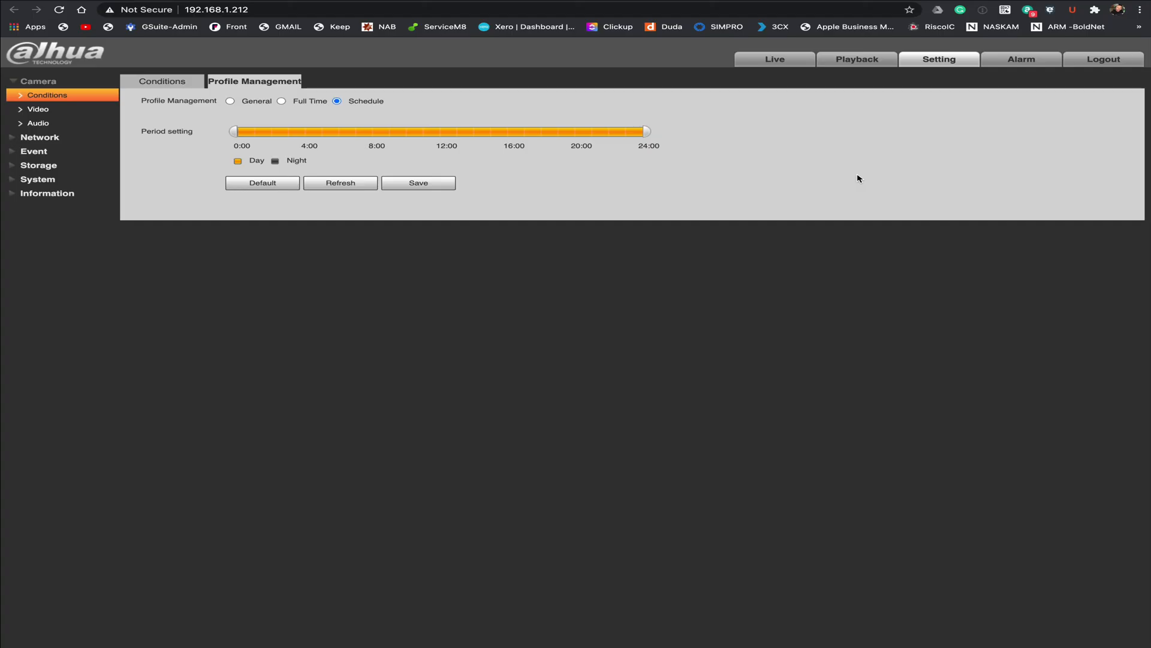
mouse_move(523, 125)
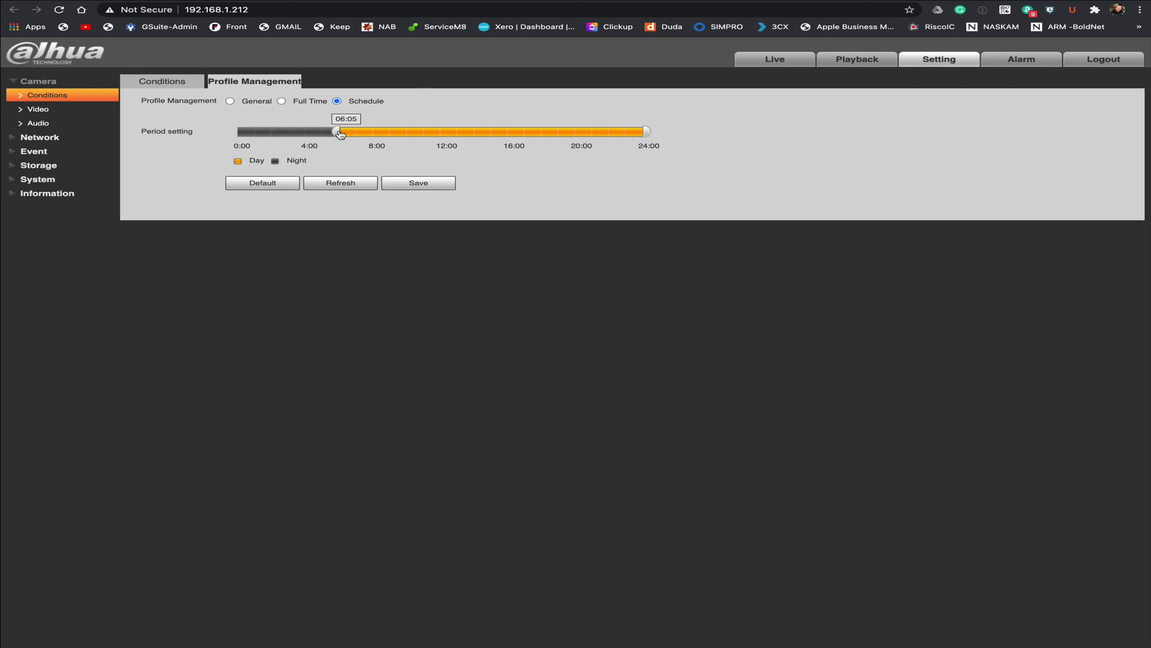
left_click_drag(340, 132, 335, 132)
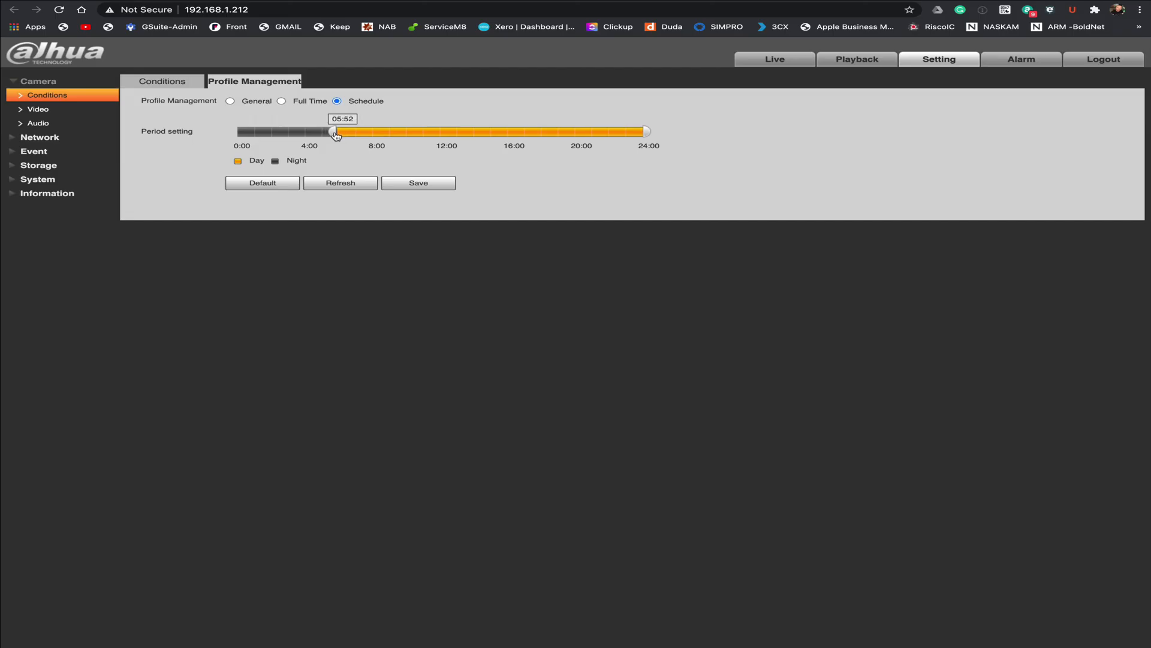
left_click_drag(334, 132, 338, 132)
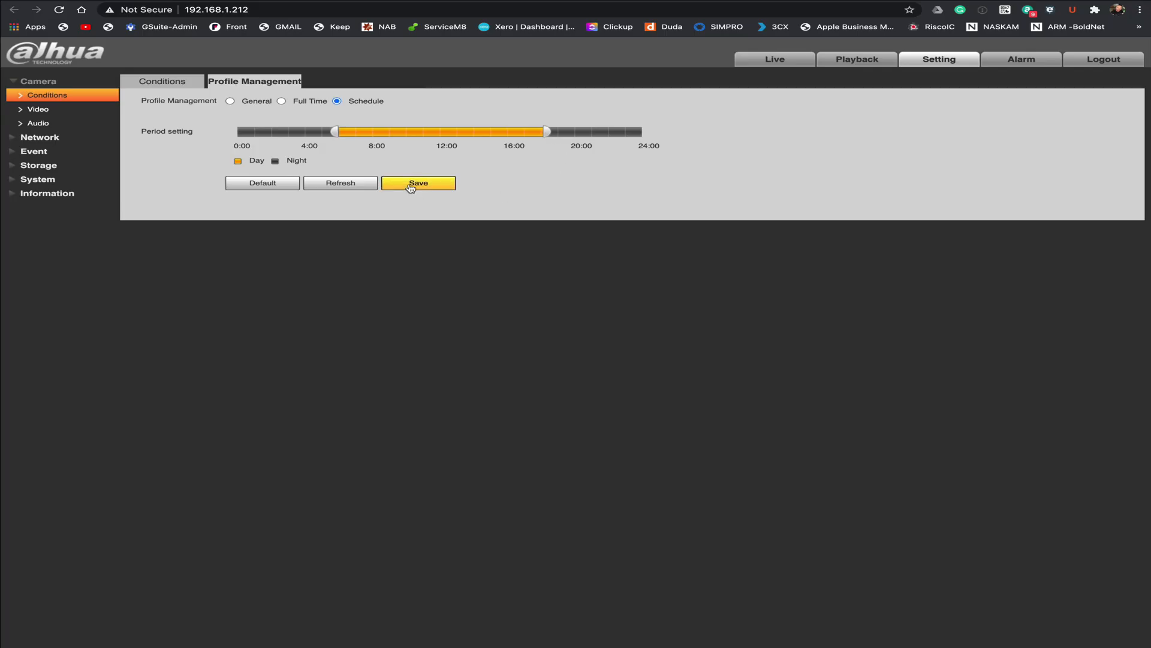
left_click(418, 183)
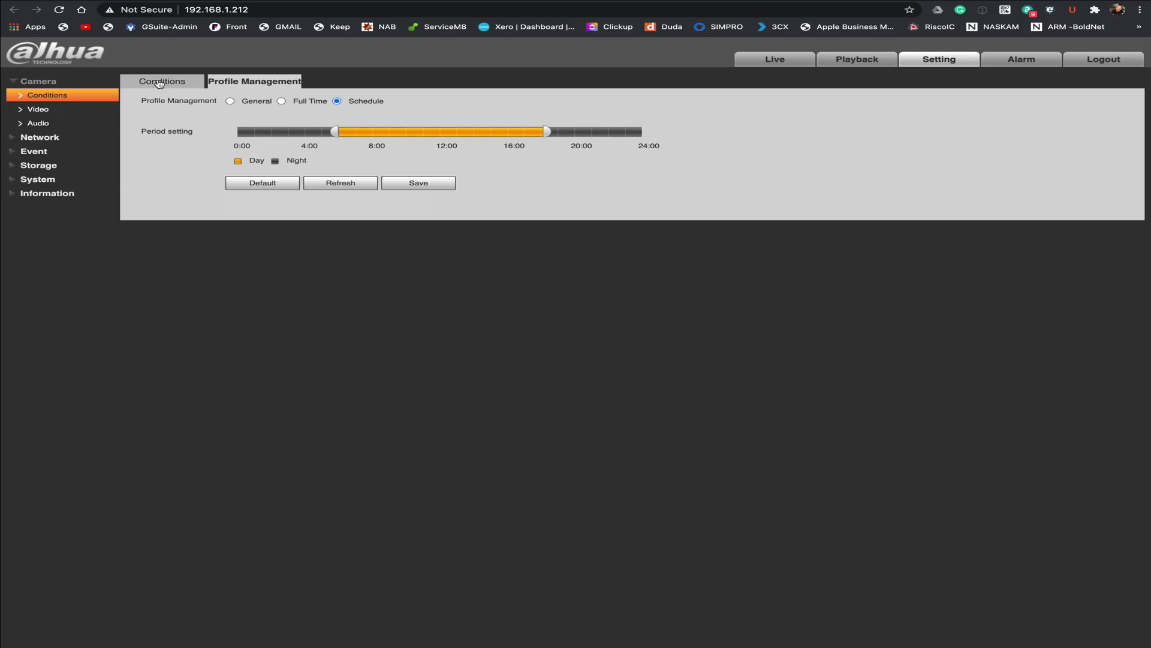
Return to Conditions > Illuminator and switch the profile from Night back to Day.
left_click(161, 81)
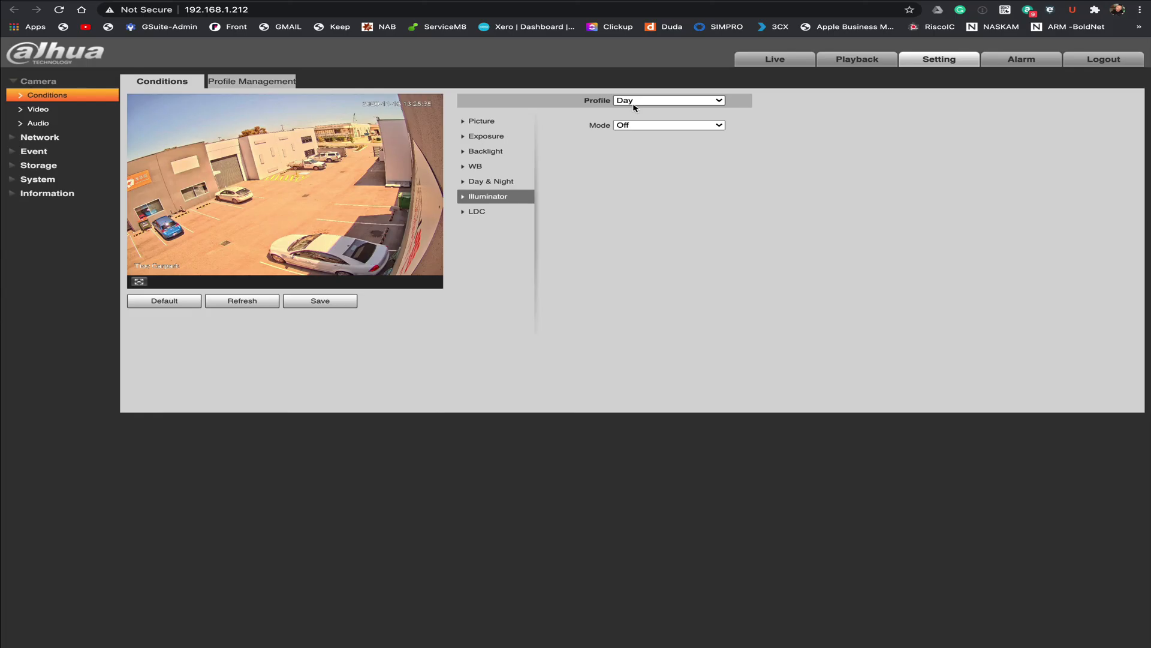
left_click(667, 101)
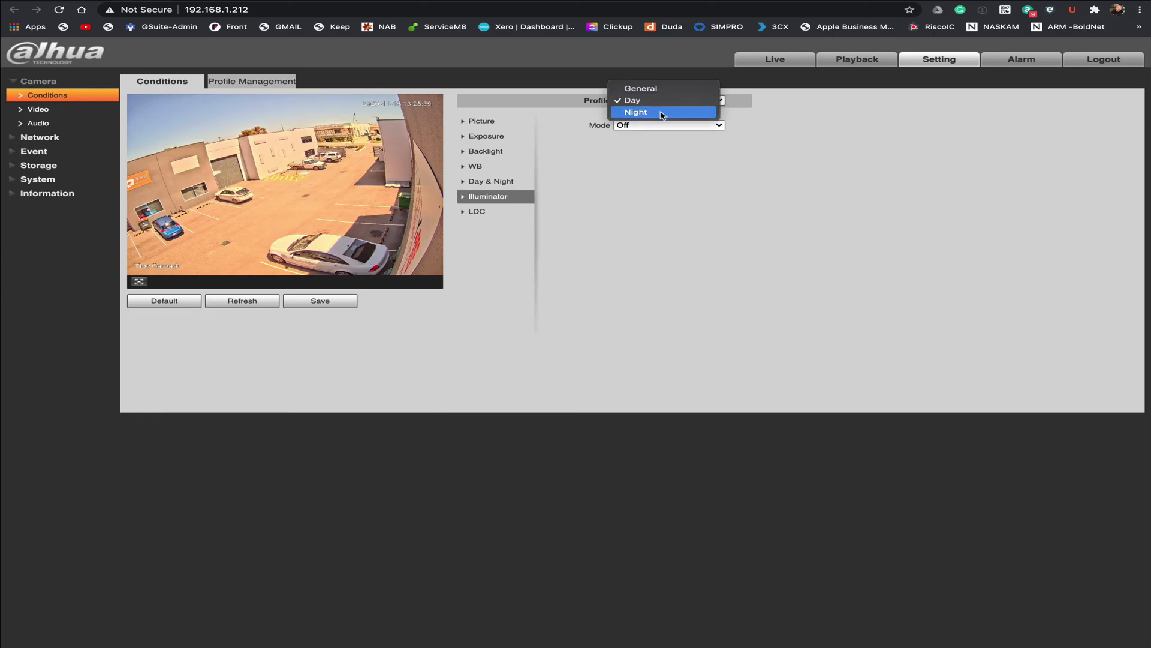
left_click(636, 112)
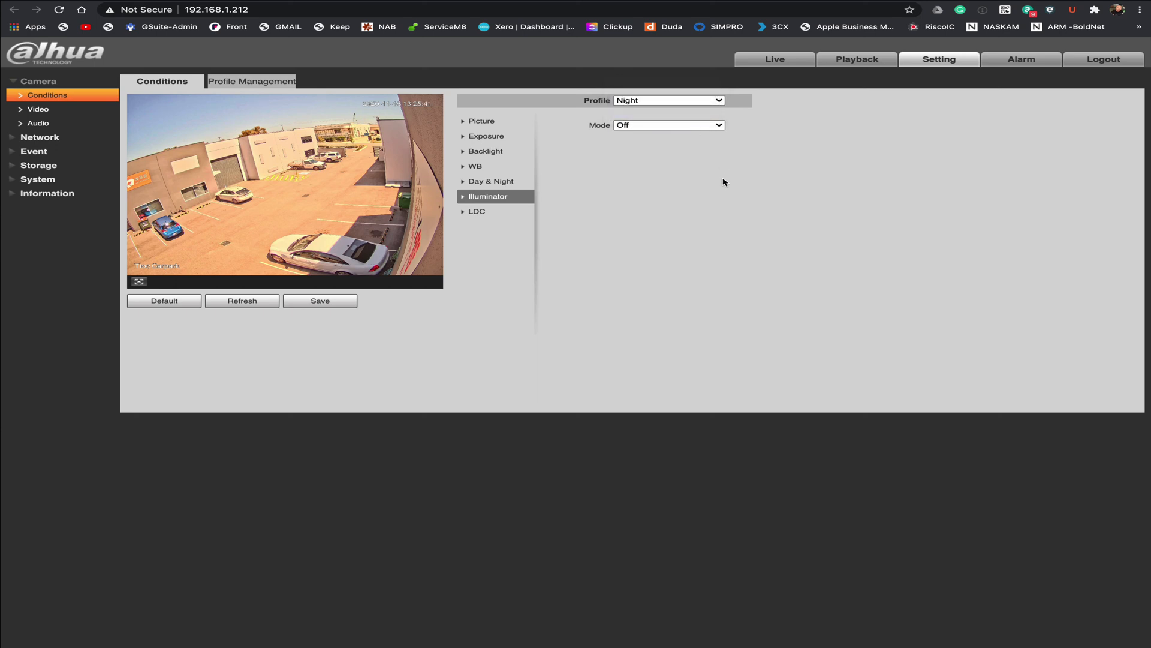
mouse_move(523, 161)
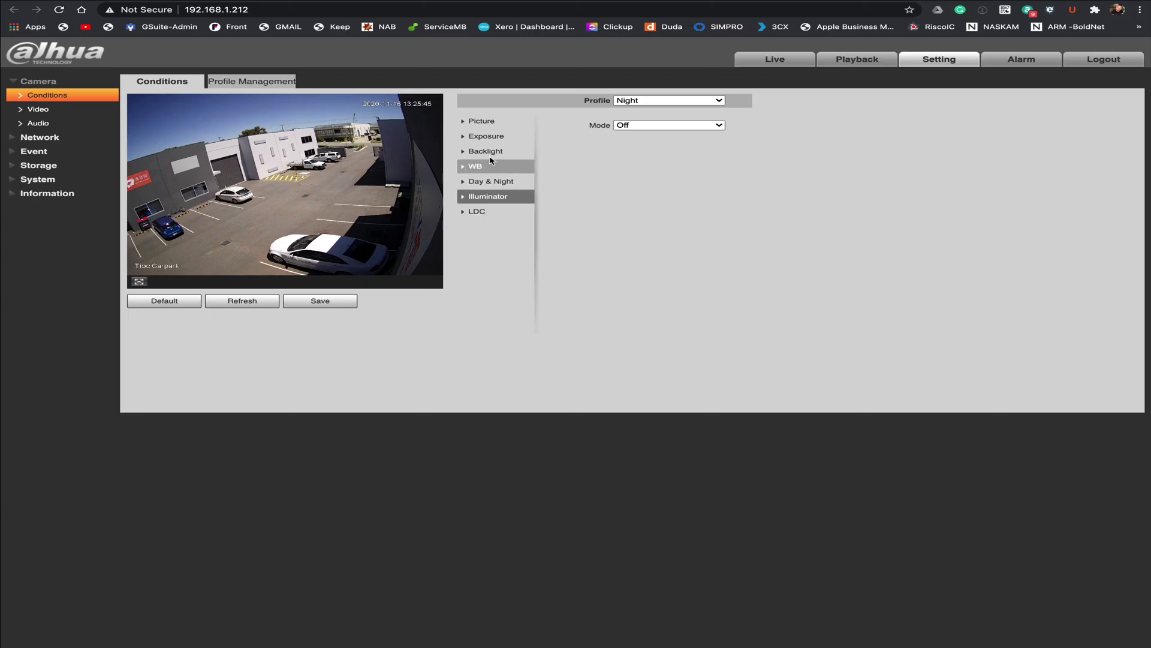
mouse_move(580, 214)
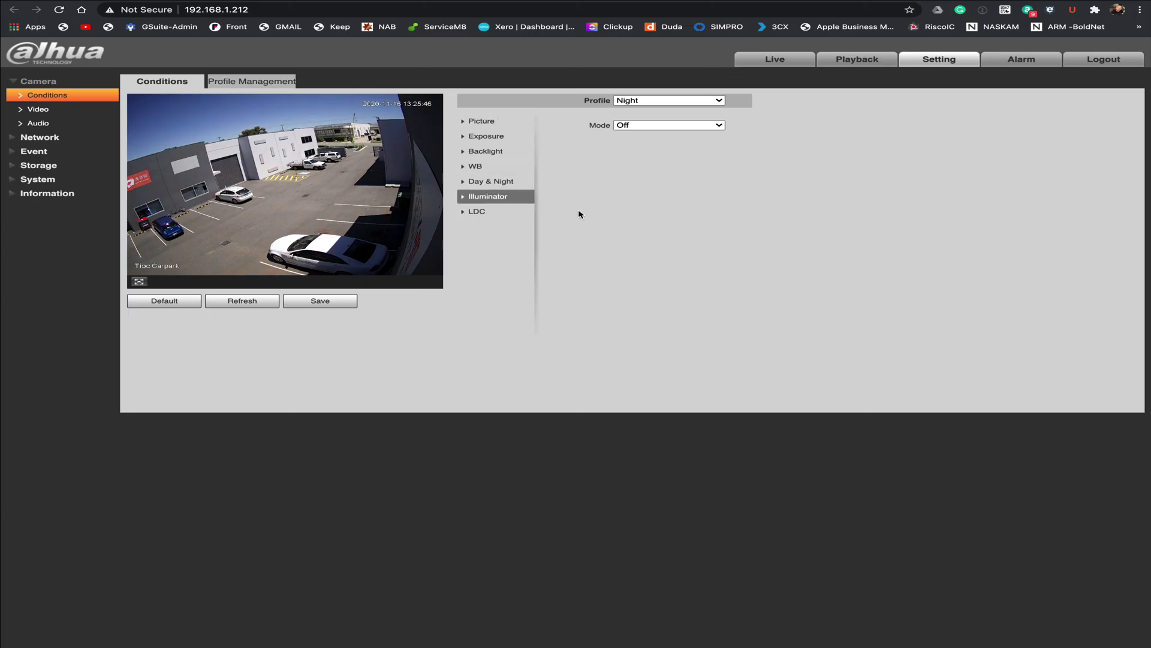
mouse_move(698, 196)
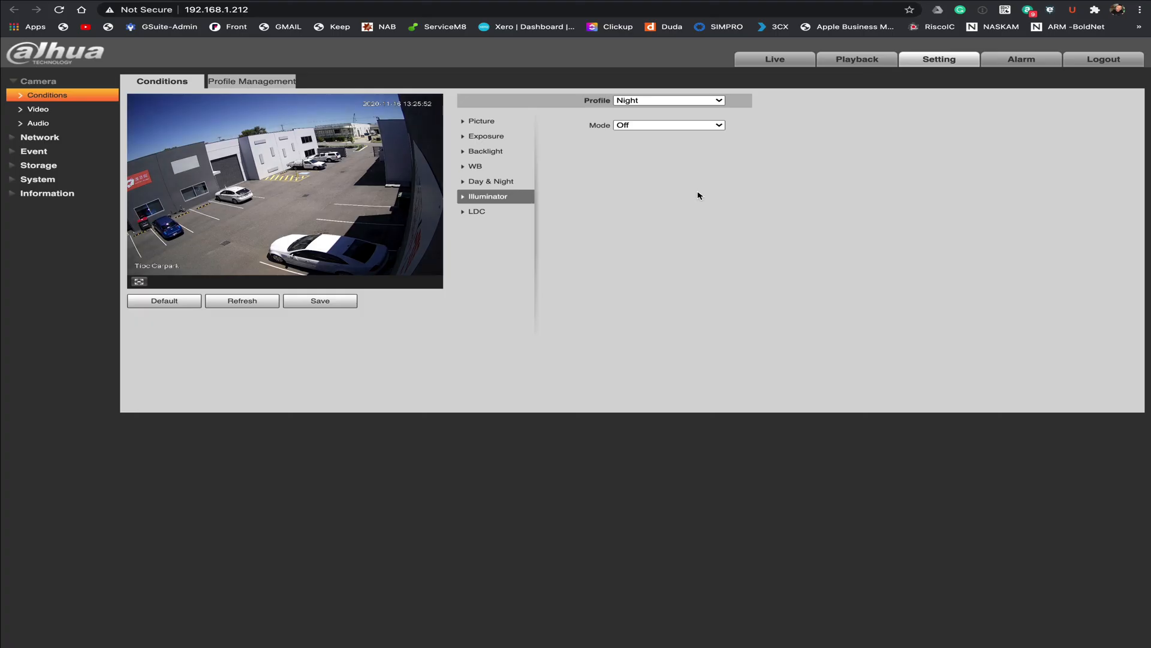
left_click(667, 101)
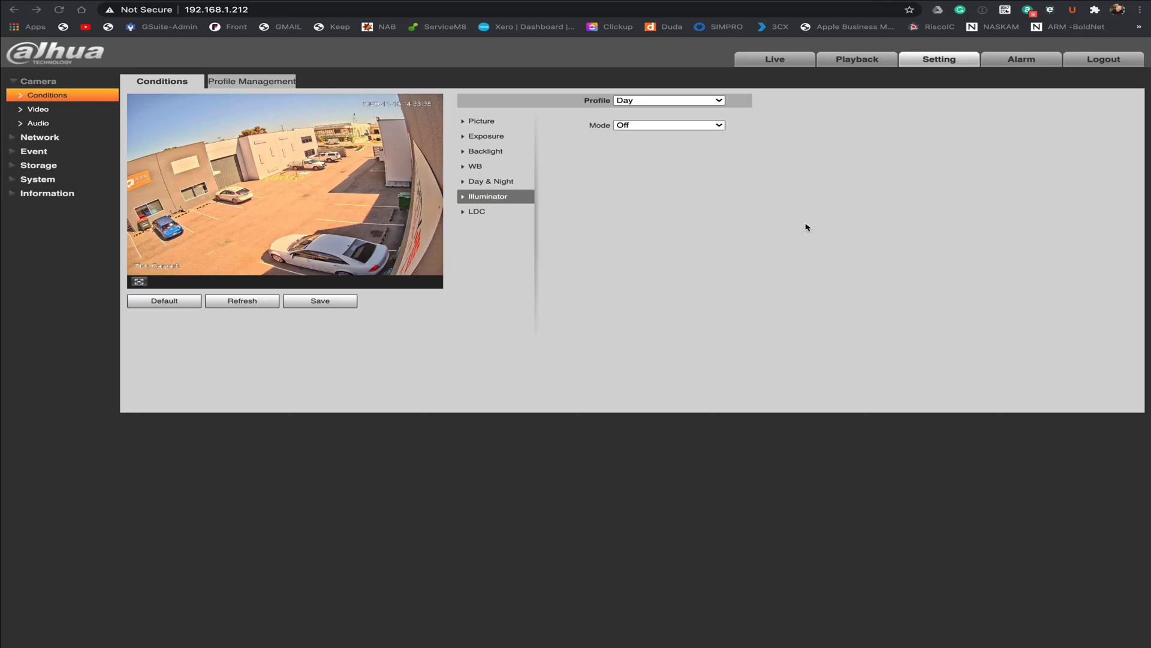
mouse_move(810, 228)
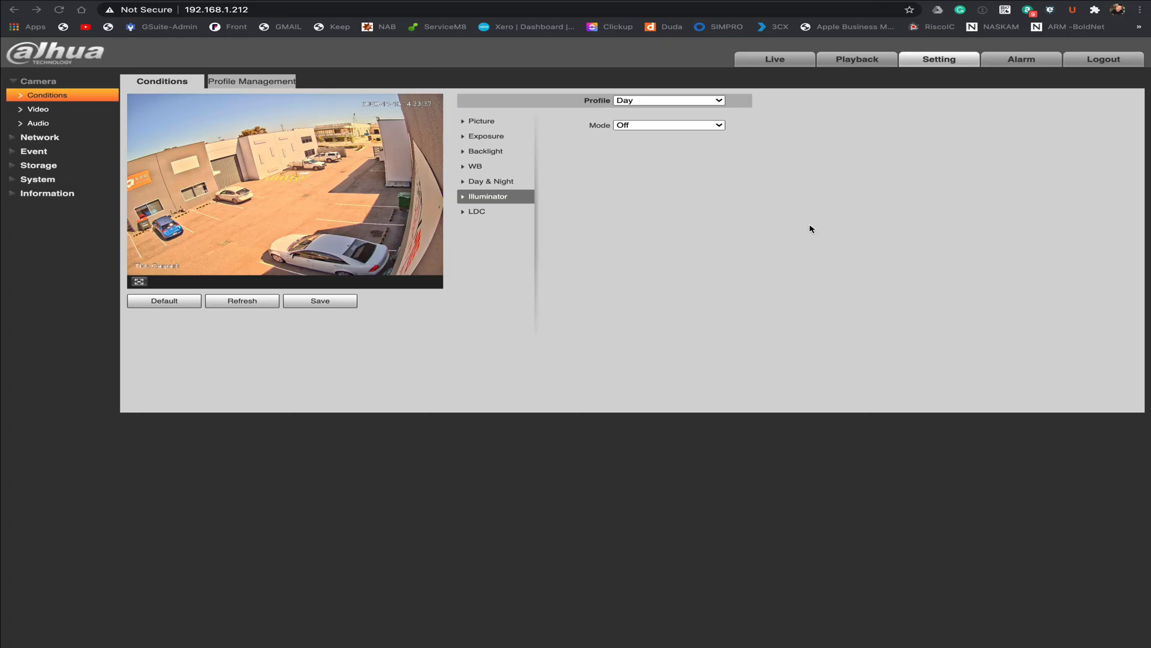
mouse_move(677, 137)
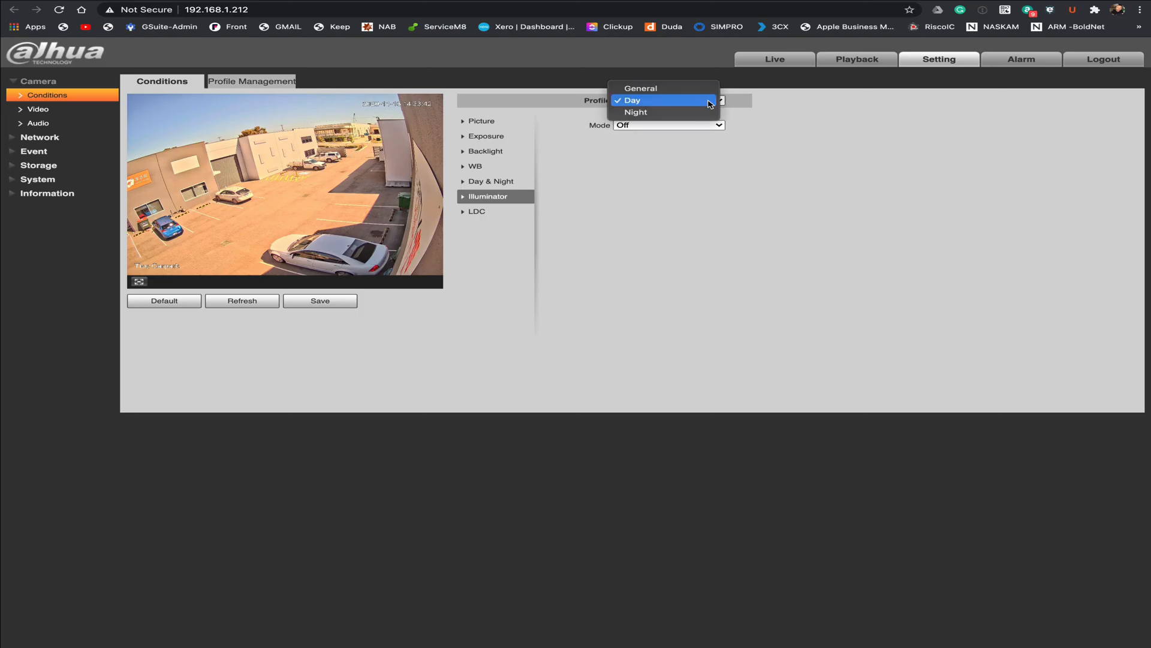
Switch to the Night profile and set its Illuminator Mode to Auto.
left_click(635, 112)
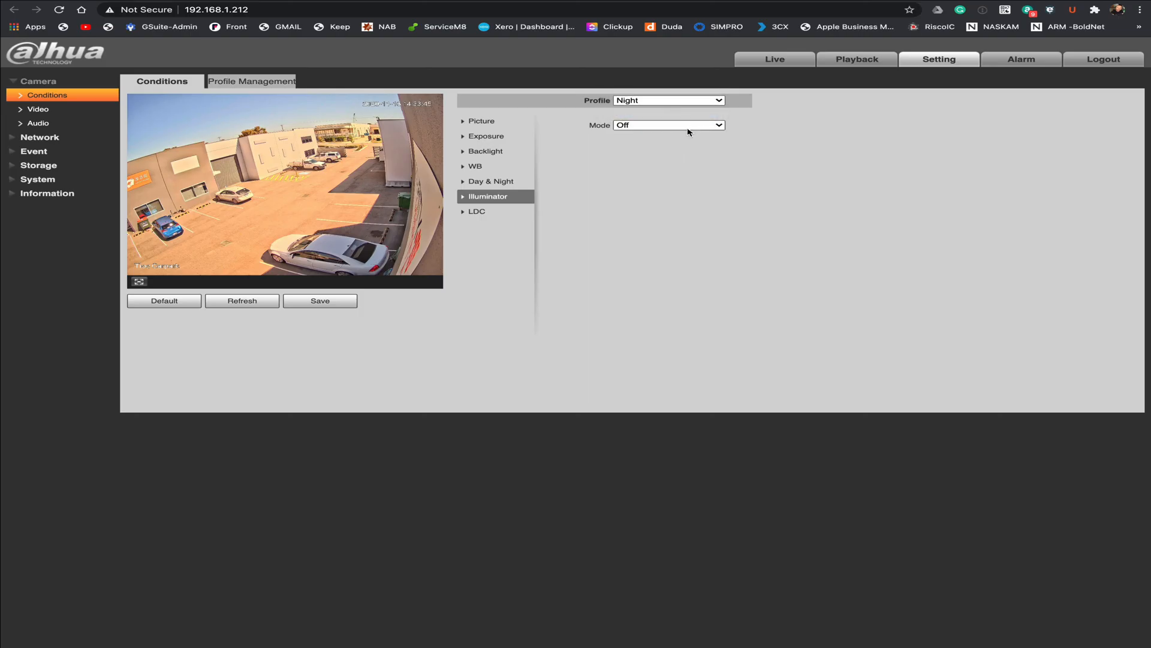
left_click(667, 124)
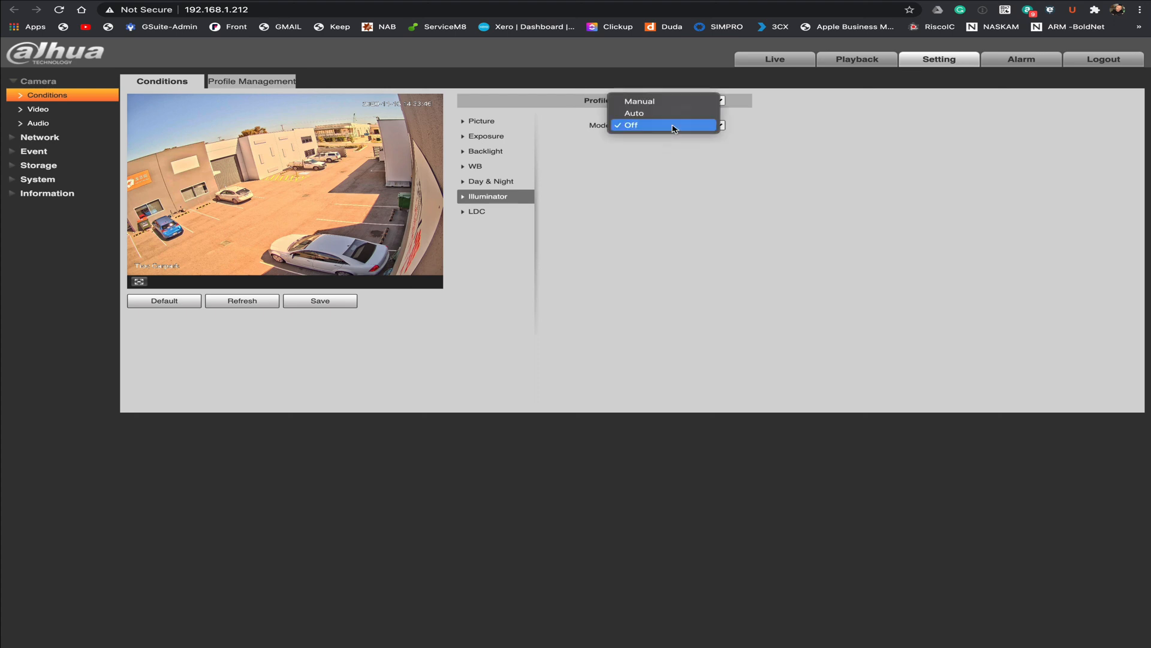
mouse_move(663, 113)
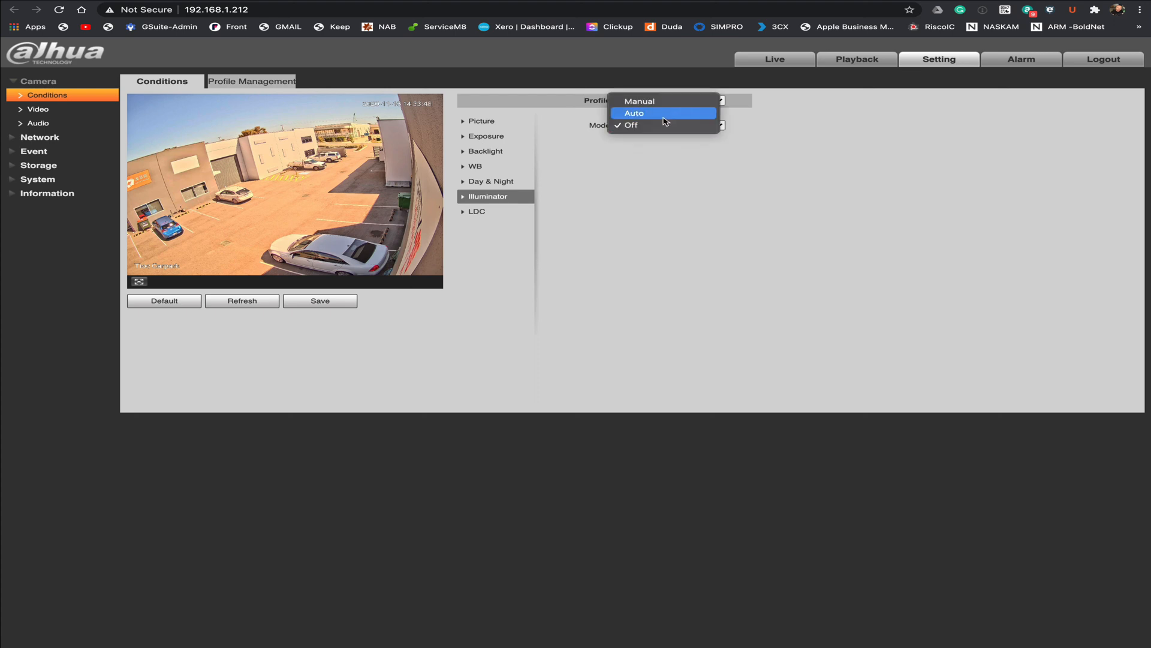
left_click(634, 113)
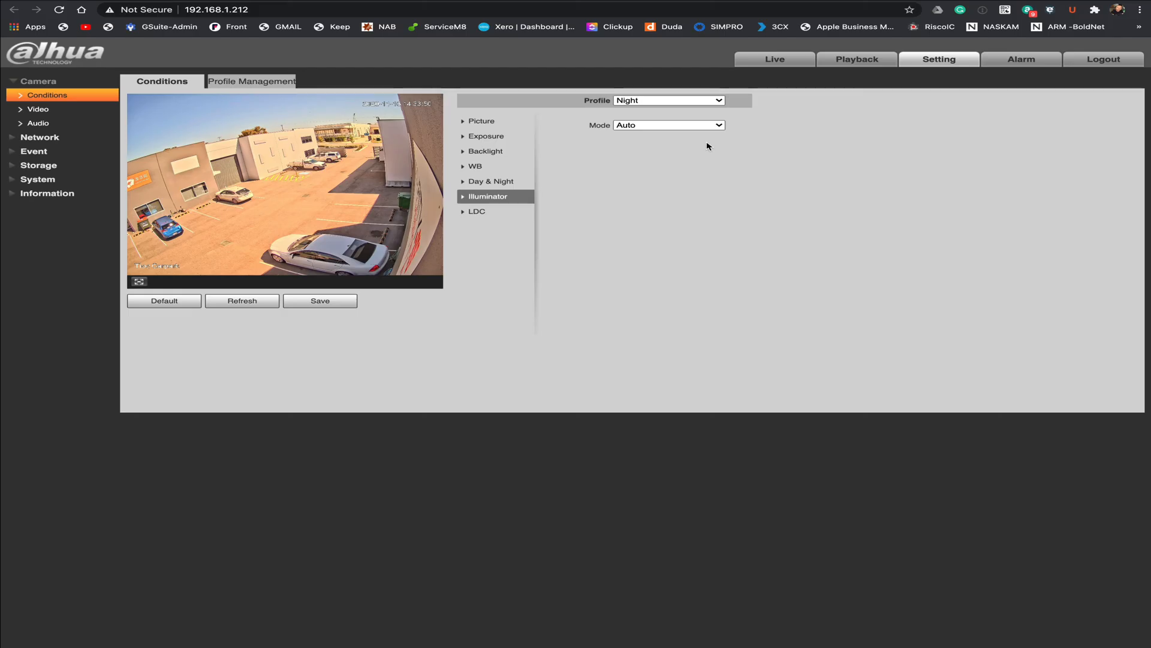
mouse_move(665, 159)
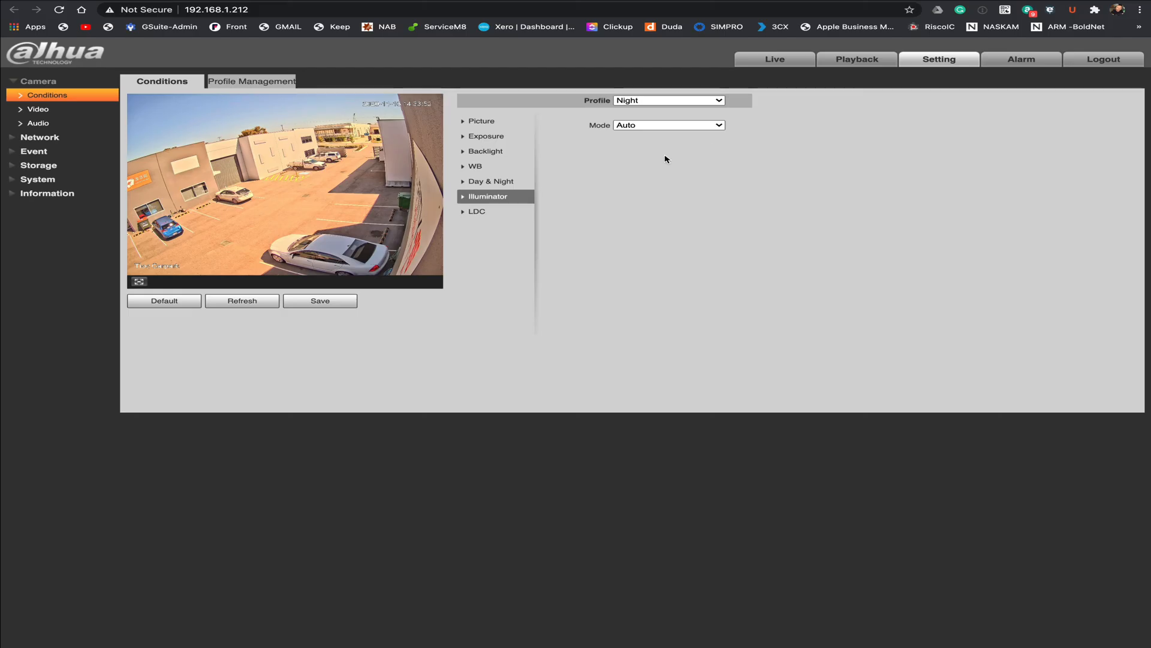
mouse_move(670, 169)
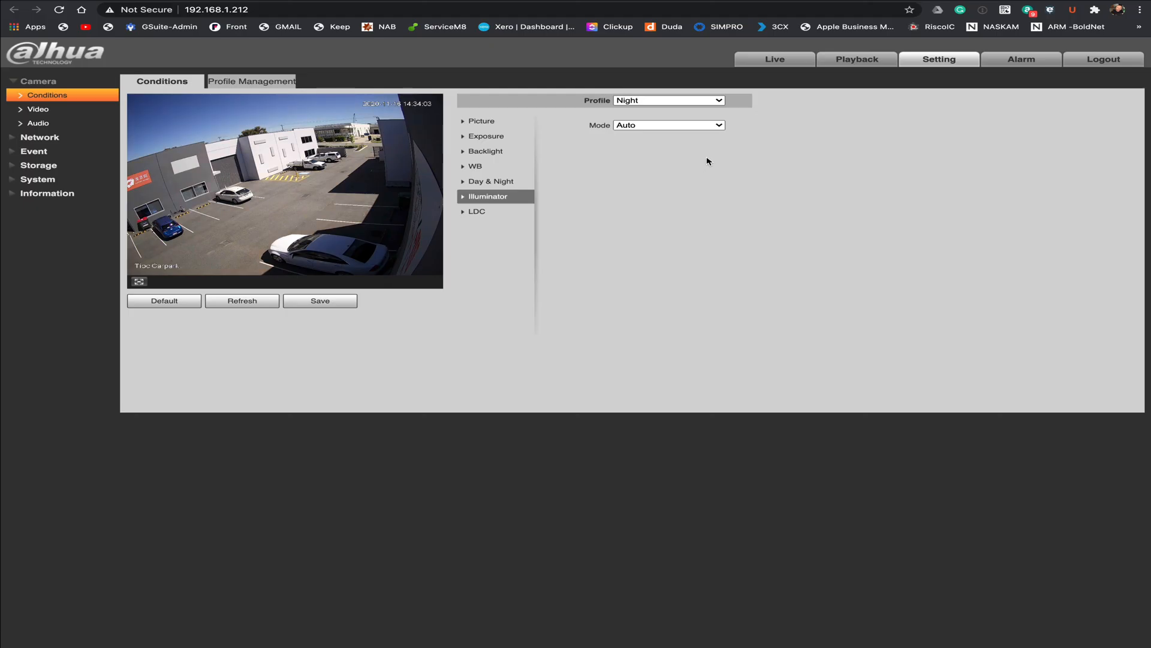
mouse_move(719, 143)
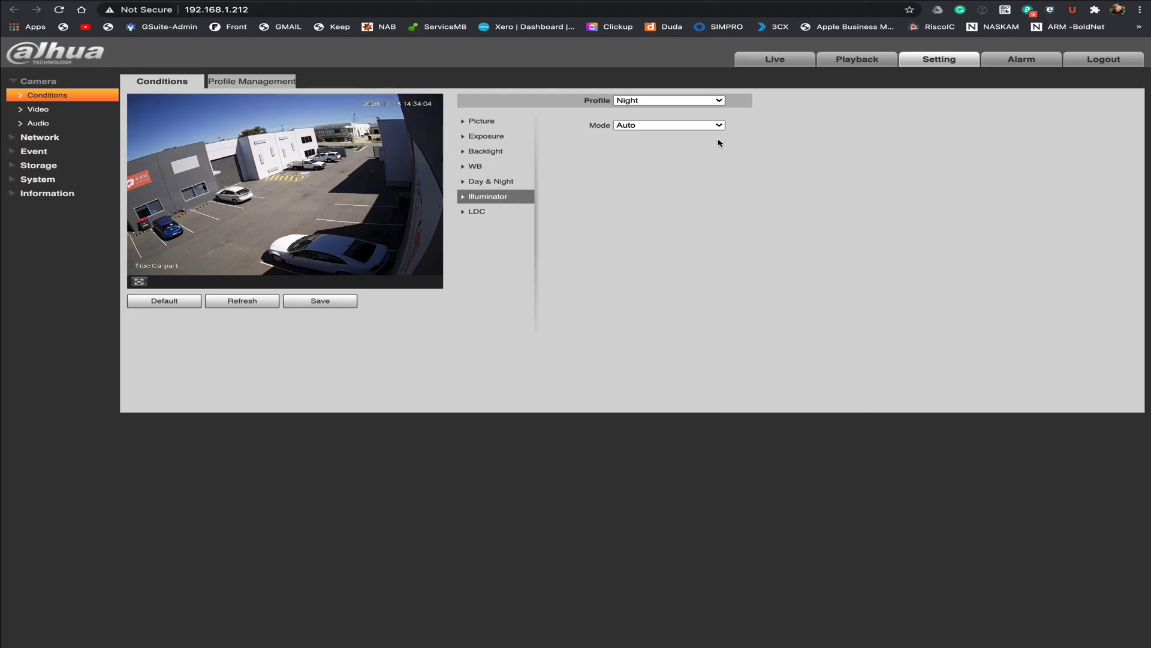
Set the Night illuminator mode to Manual, leaving brightness at 100.
left_click(667, 124)
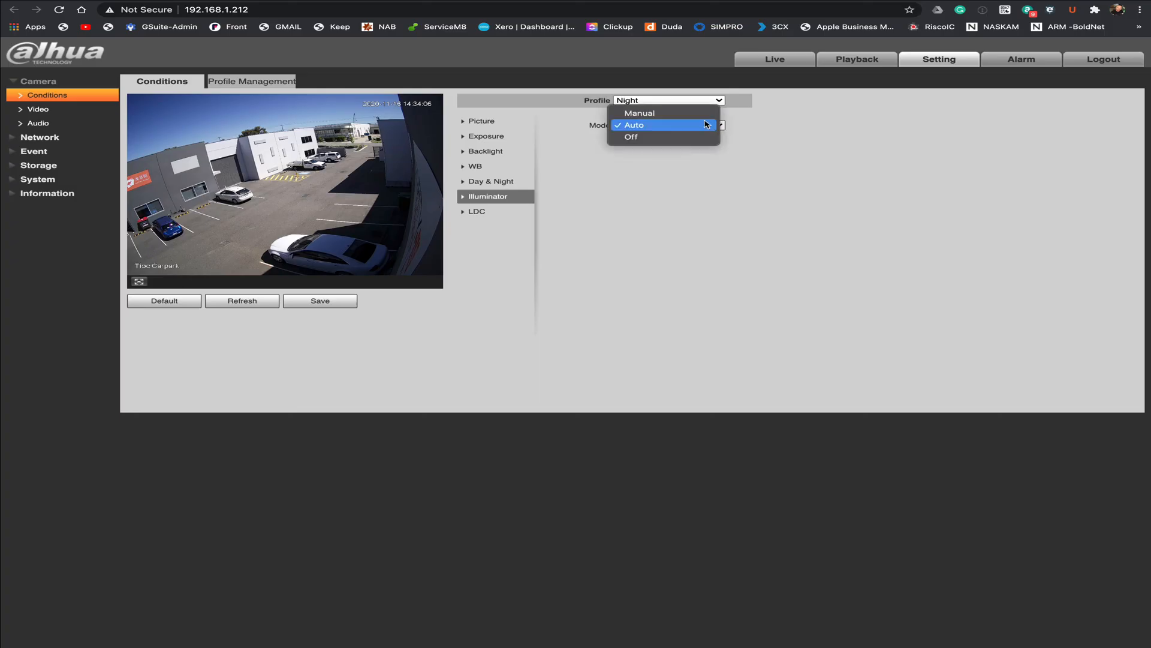
left_click(638, 112)
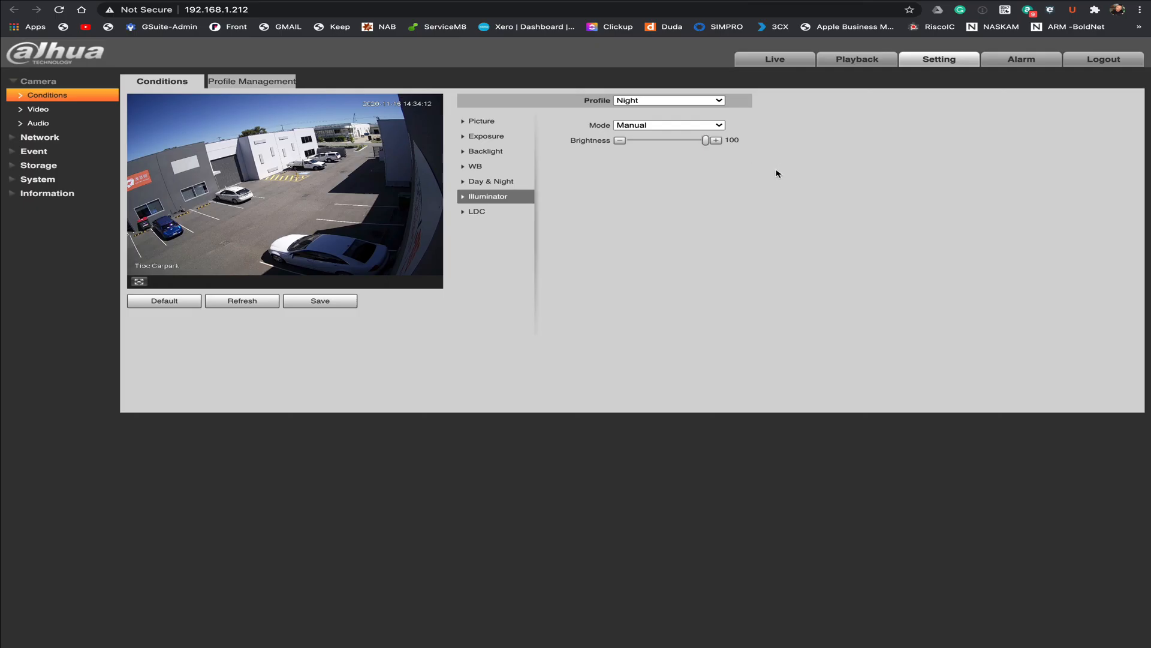
mouse_move(641, 164)
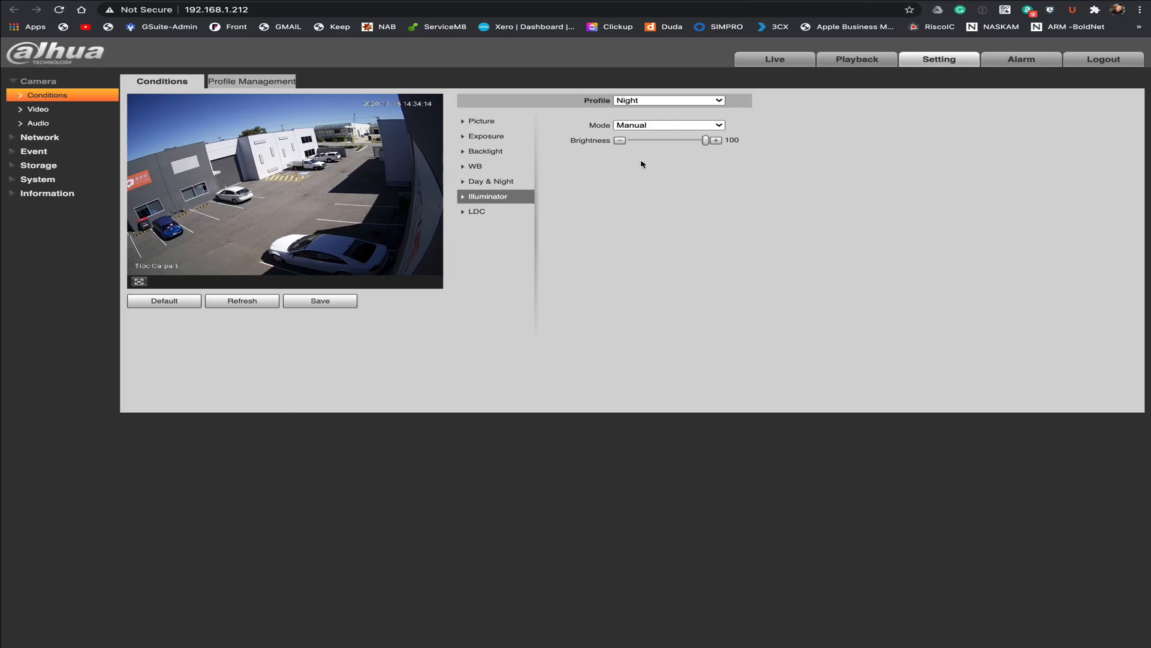
mouse_move(668, 161)
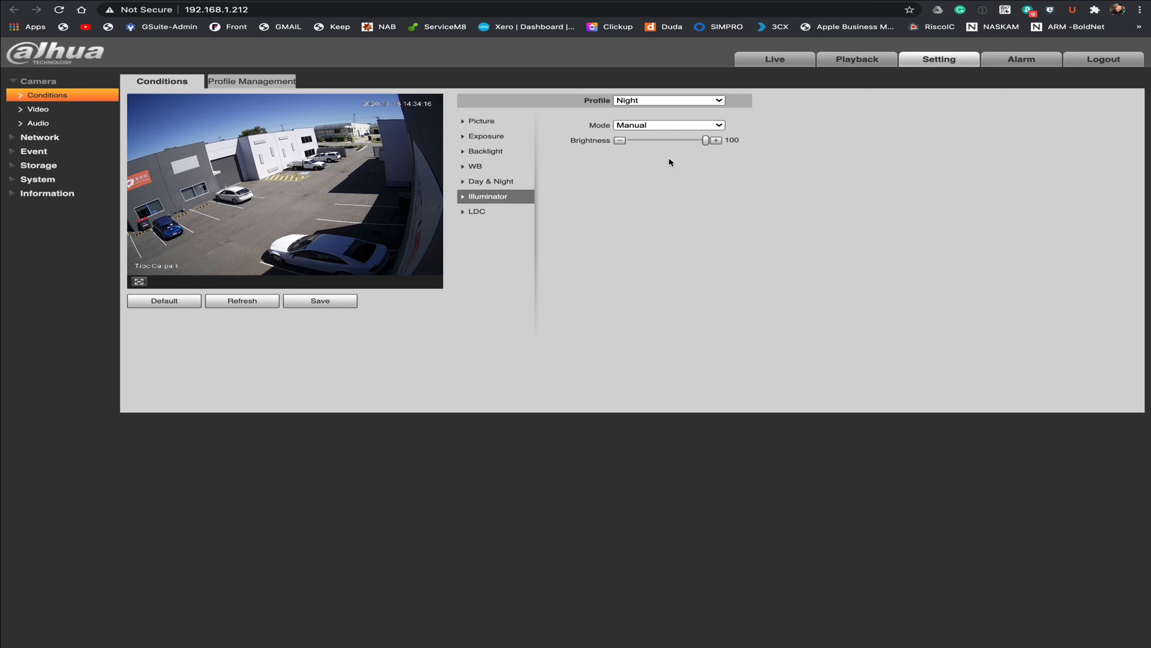
mouse_move(340, 310)
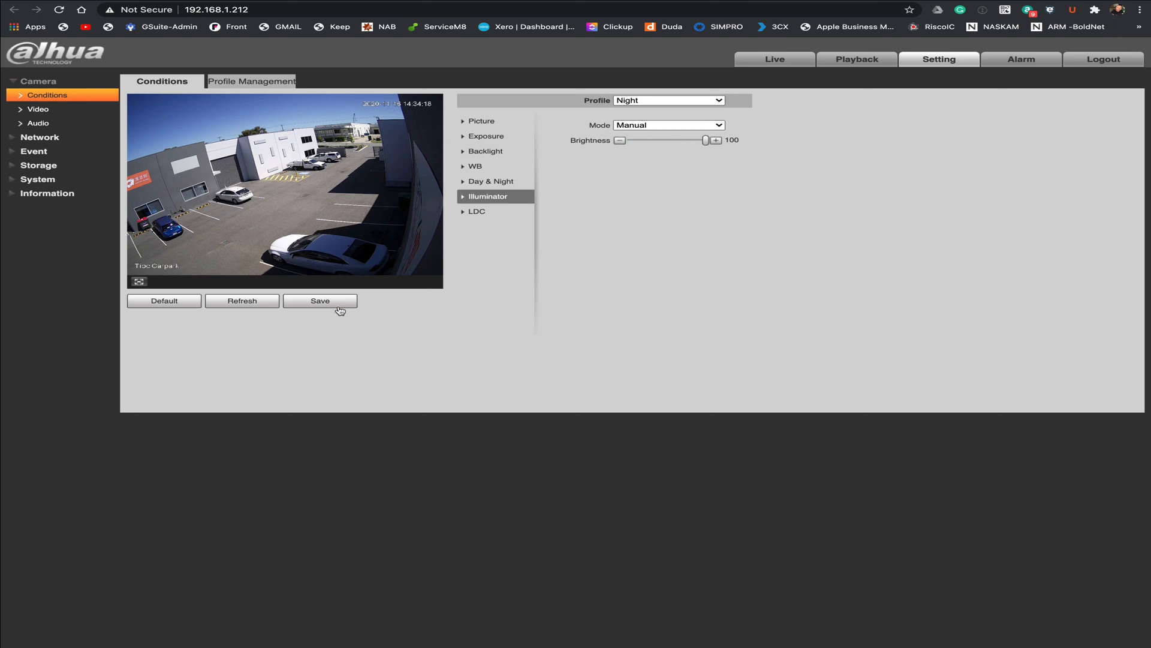
Save the Night profile's Manual illuminator setting at brightness 100.
left_click(319, 300)
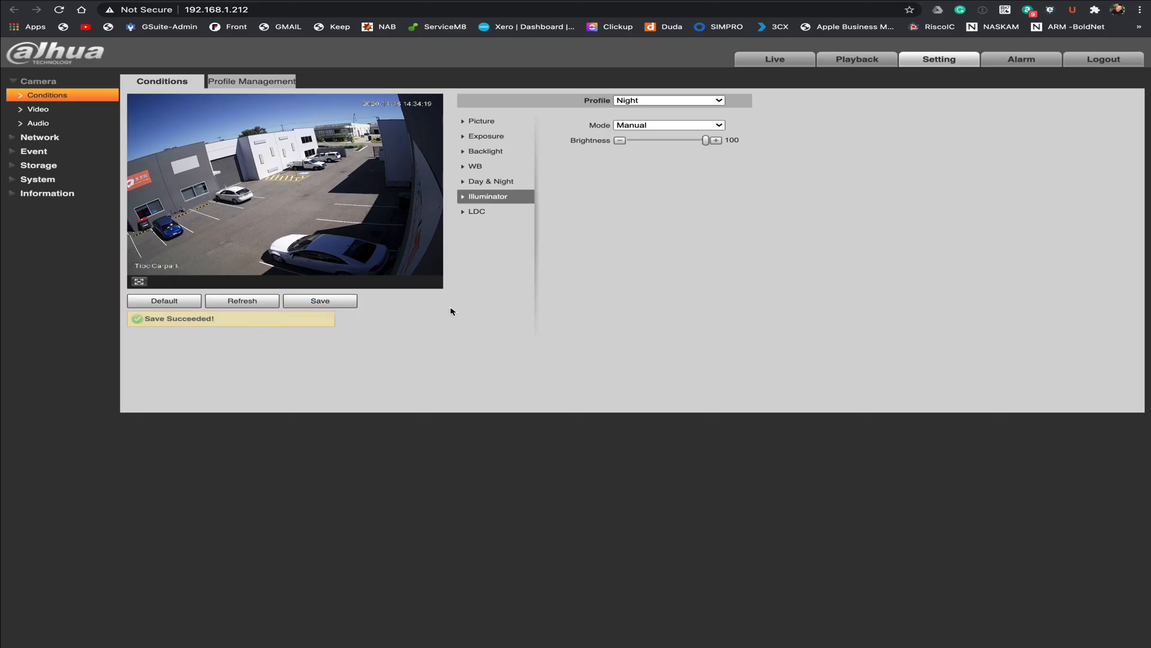
mouse_move(694, 80)
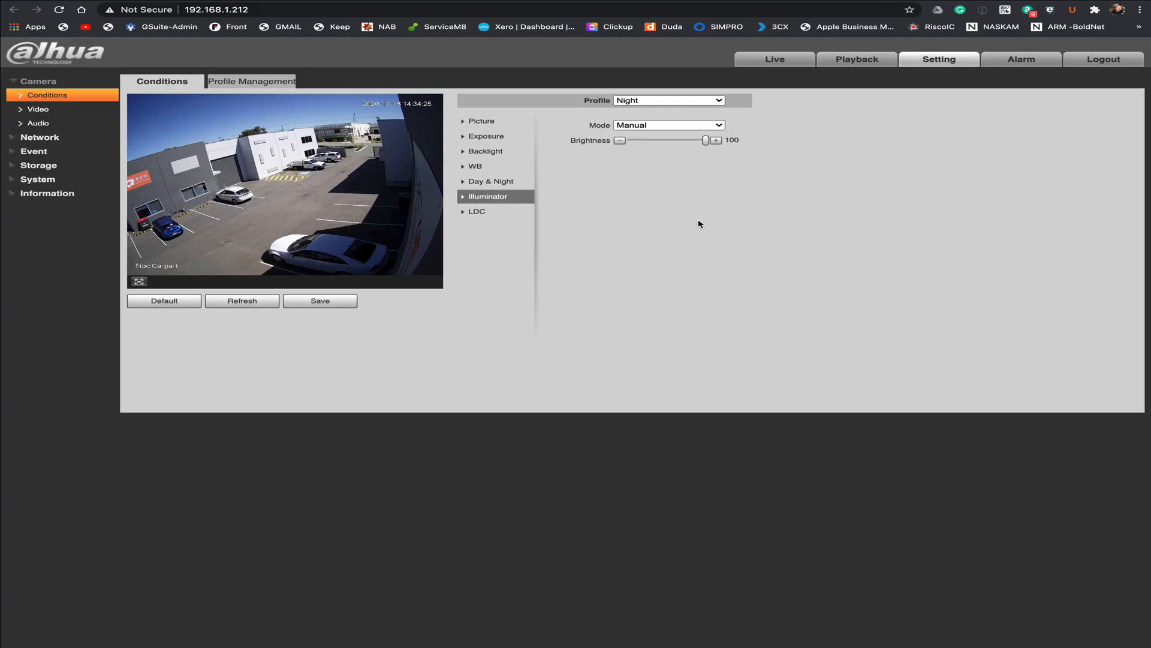
mouse_move(622, 223)
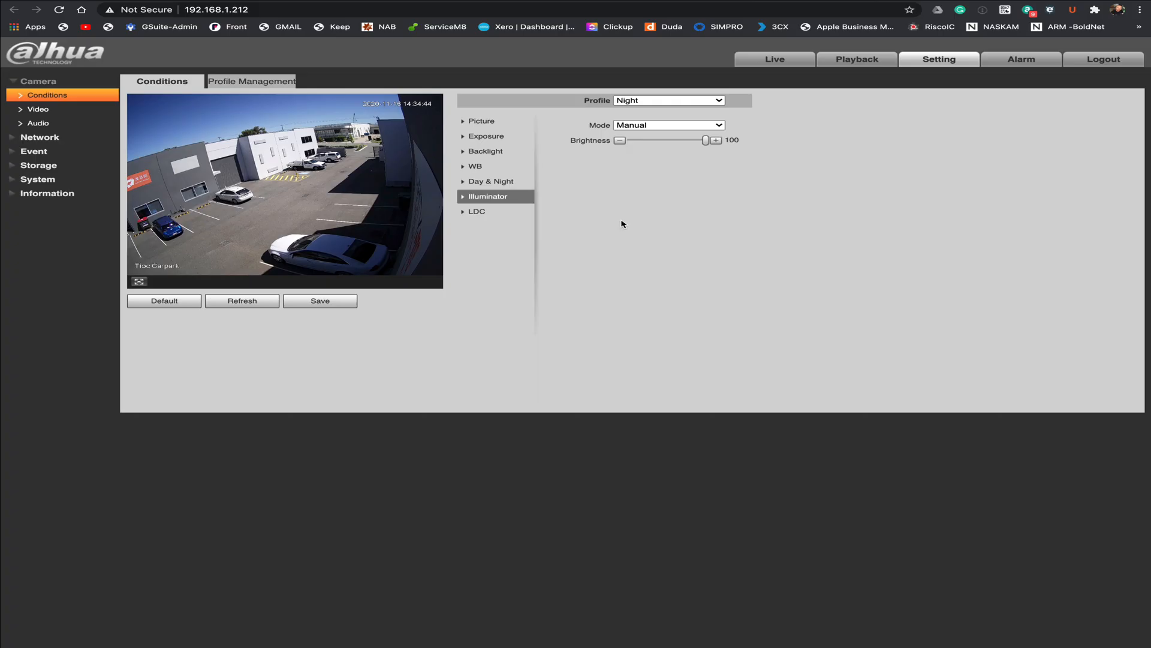
mouse_move(629, 202)
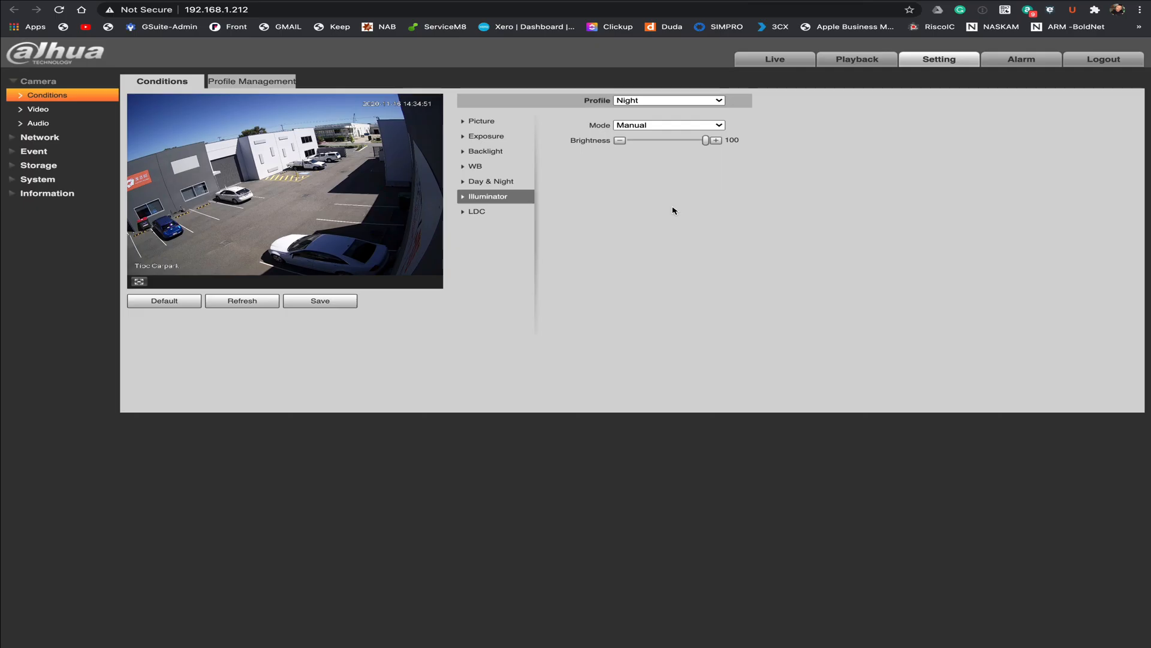
mouse_move(668, 209)
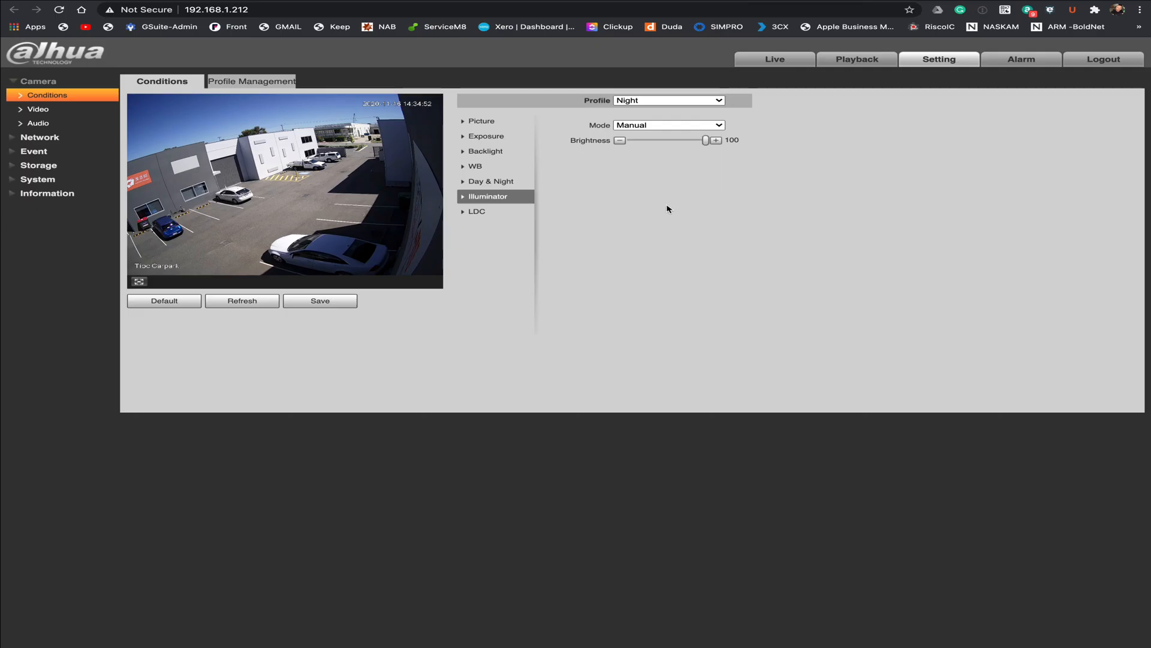